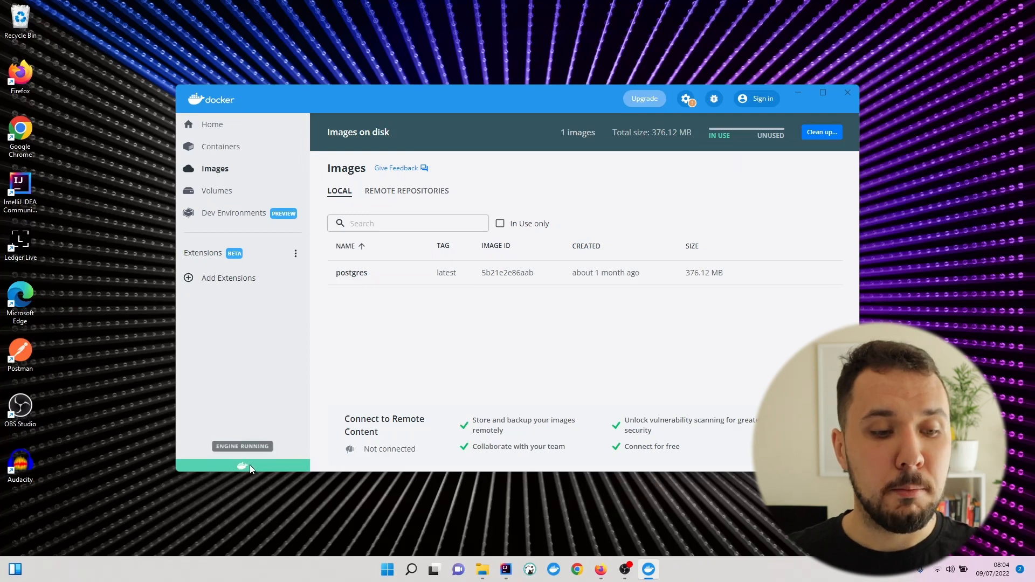
Step: Check Docker Desktop's containers and images, then run docker images in maximized Windows PowerShell
click(220, 146)
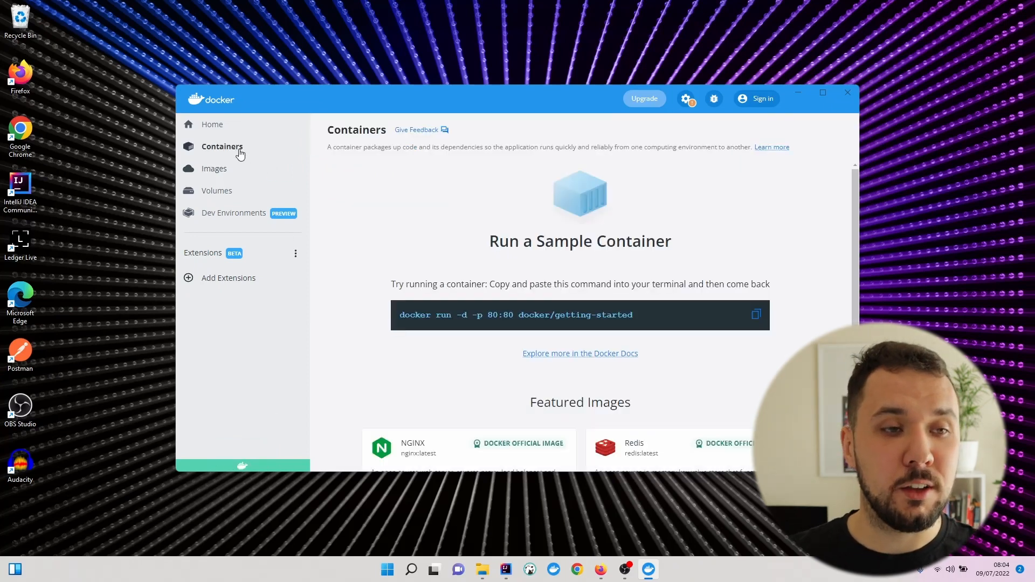
click(214, 168)
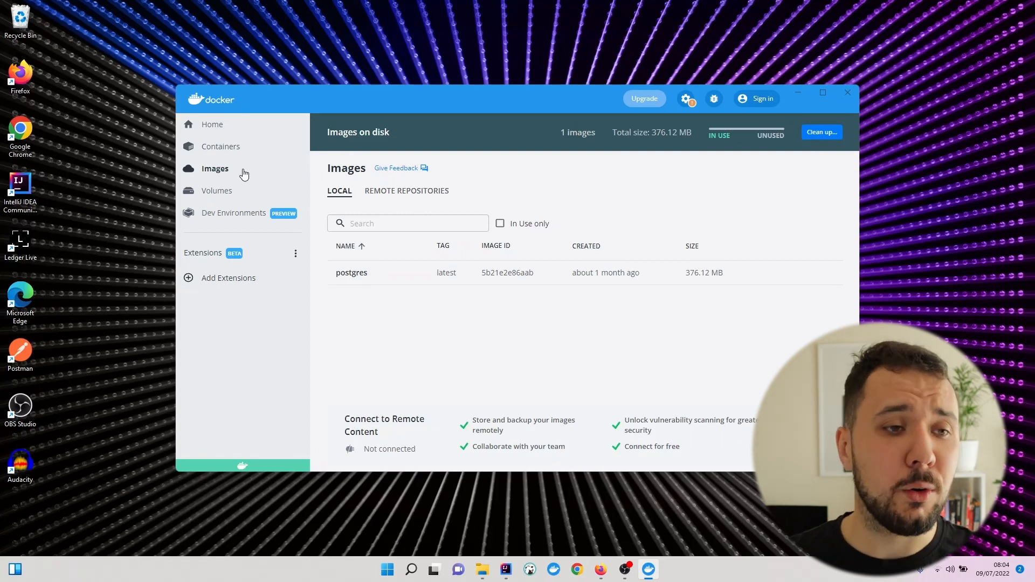
mouse_move(278, 322)
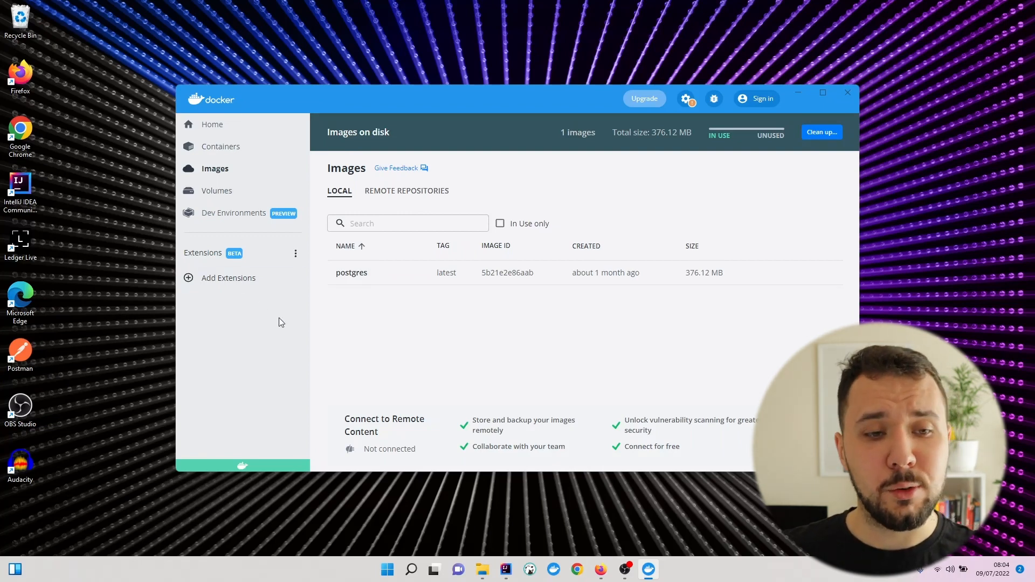
mouse_move(337, 308)
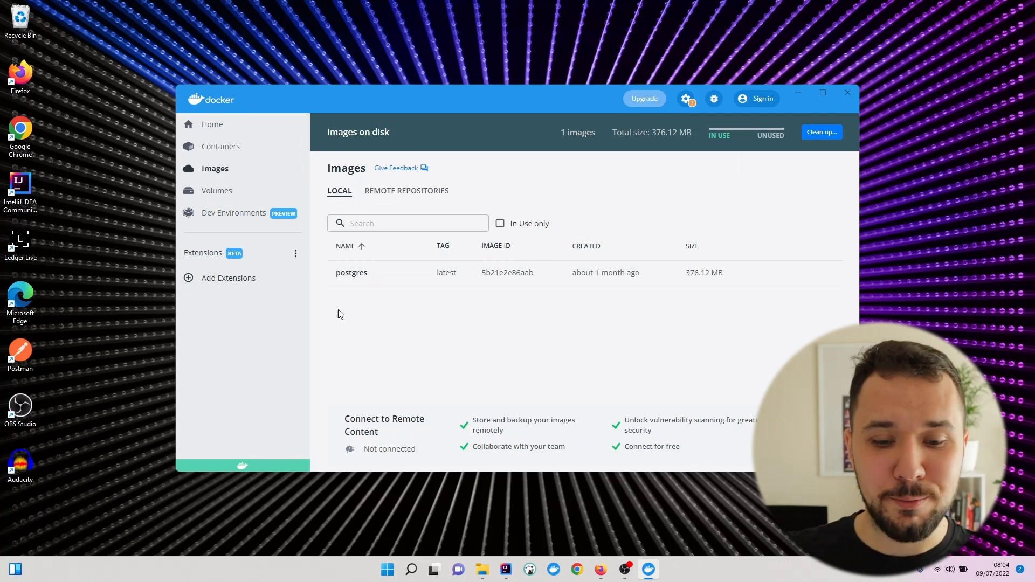
click(387, 569)
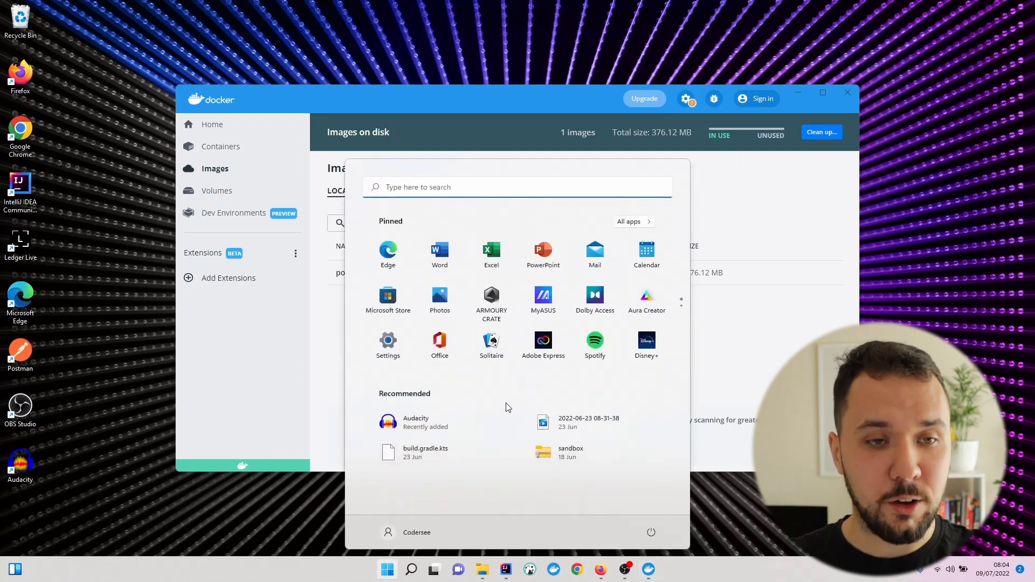
text(powe)
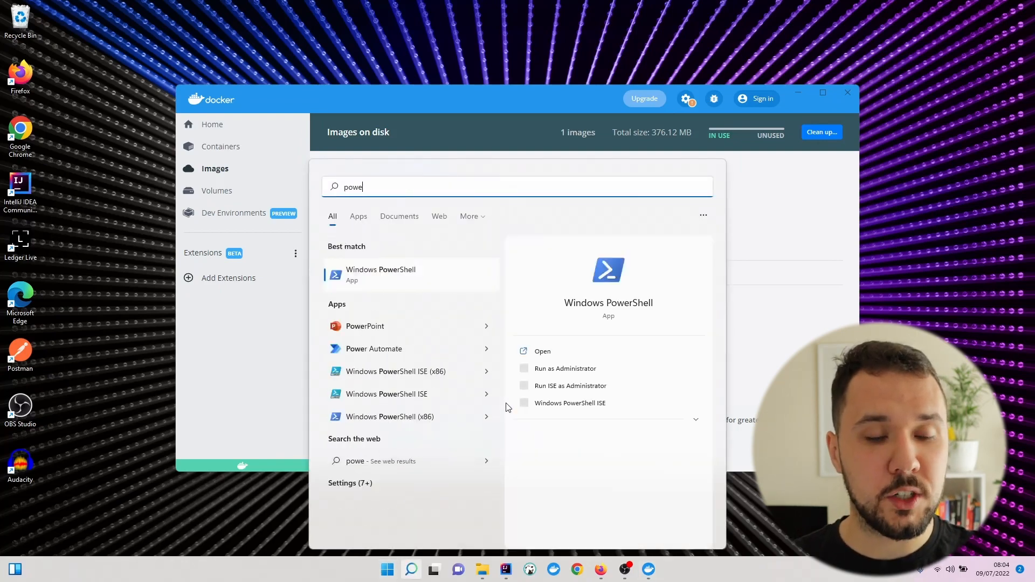
click(380, 273)
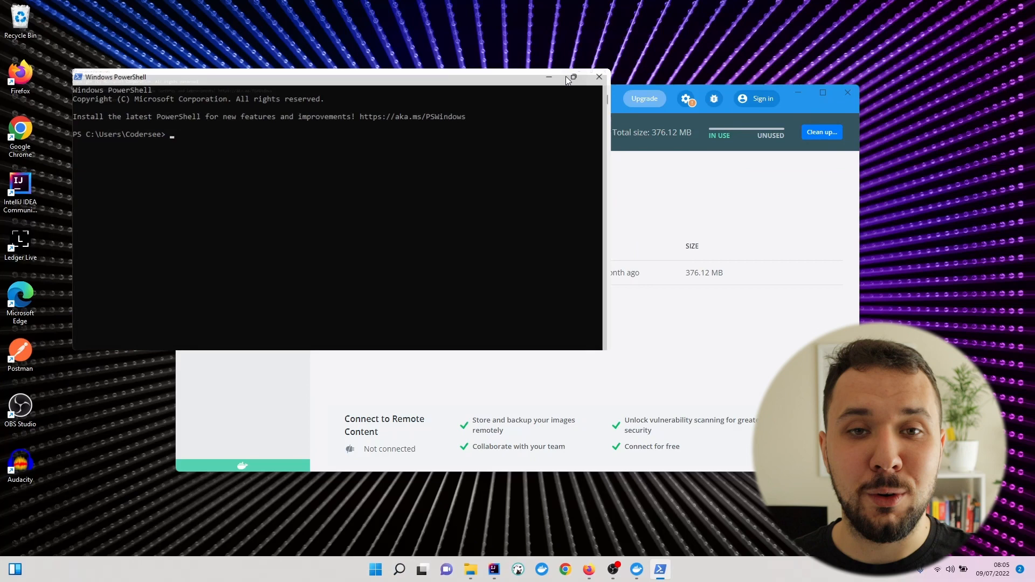
click(572, 77)
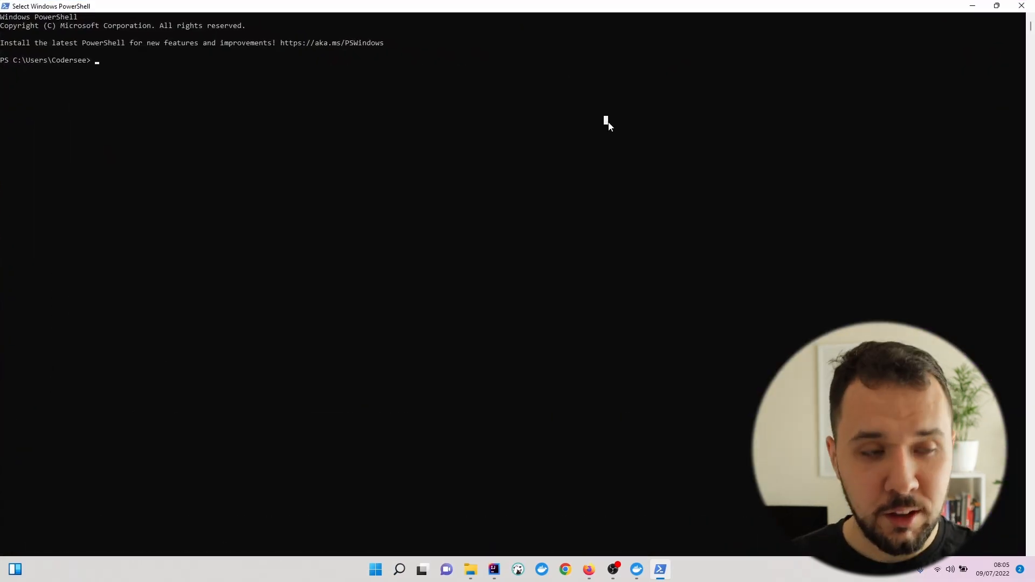
text(docker images)
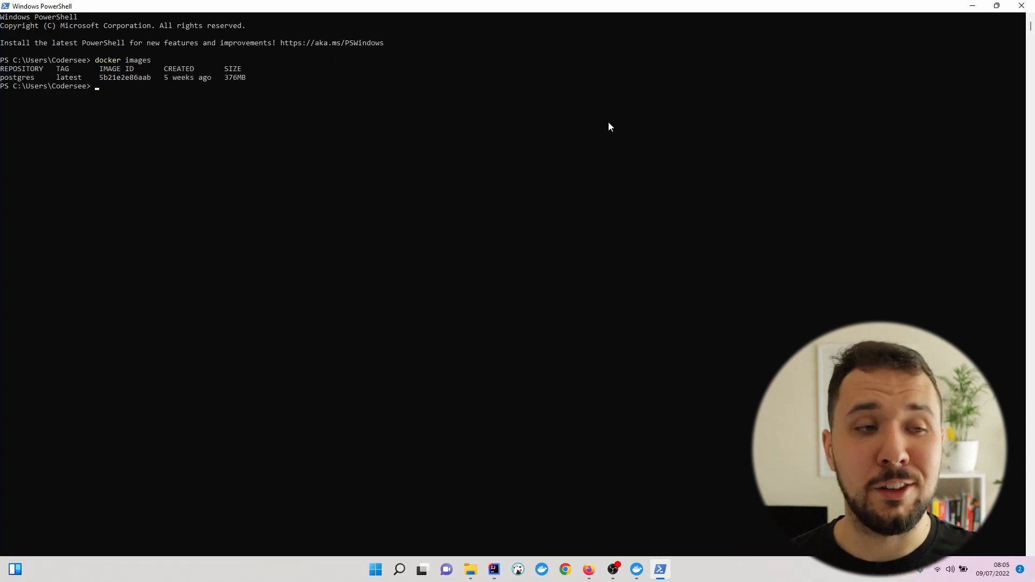
Step: Run docker ps in PowerShell and see an empty container list
text(d)
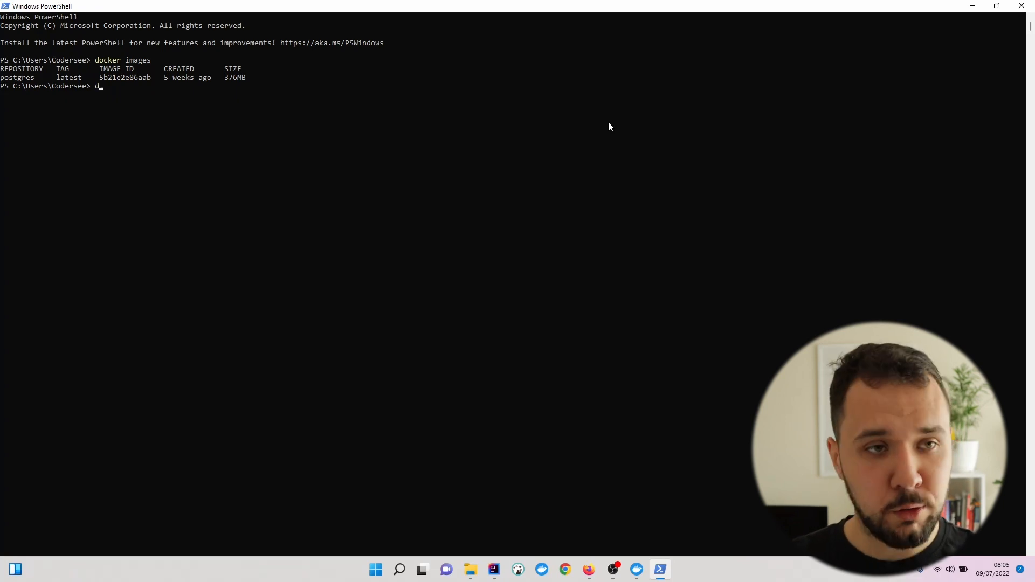
text(ocker ps)
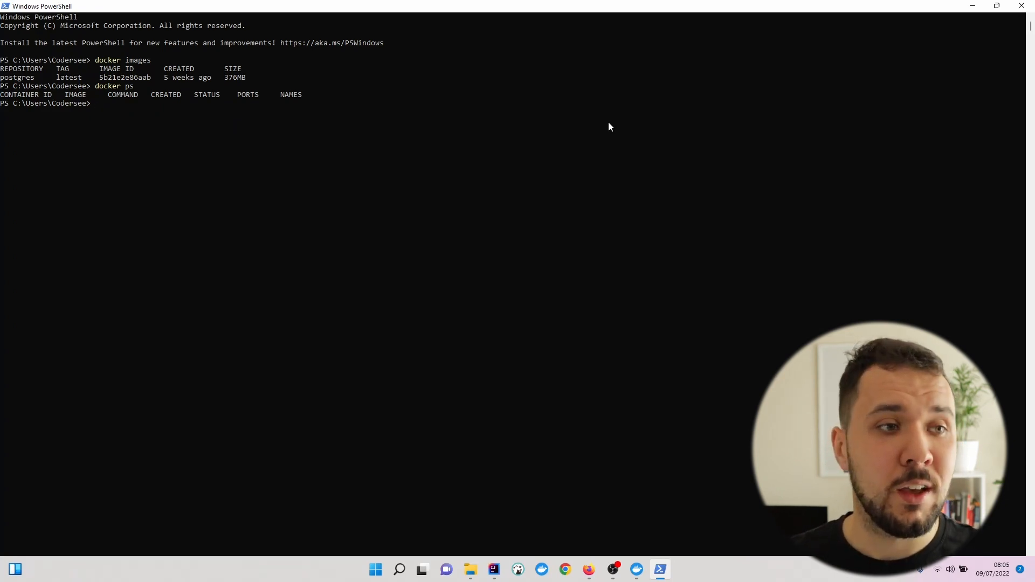
text(d)
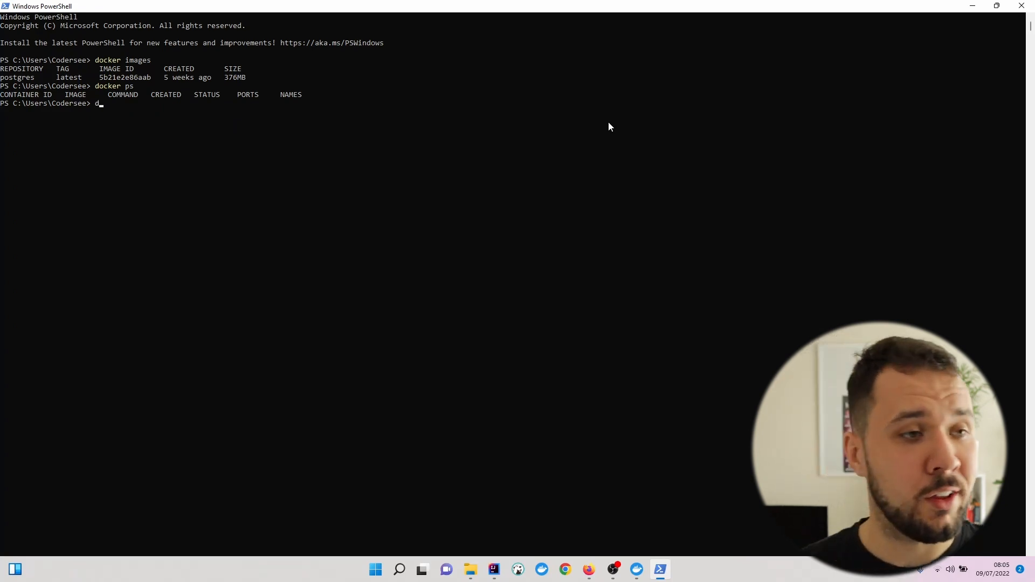
text(ocker)
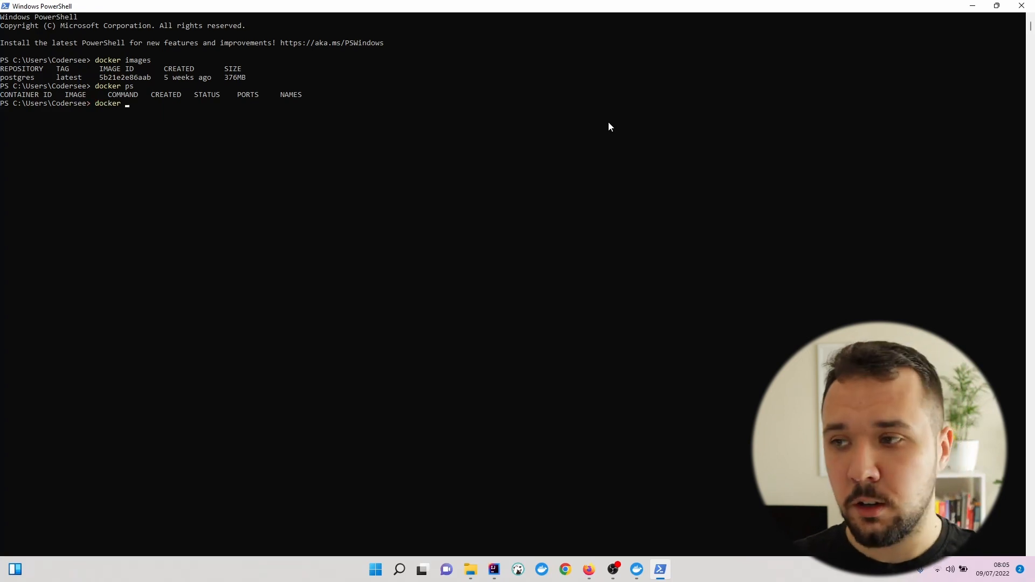
text(run)
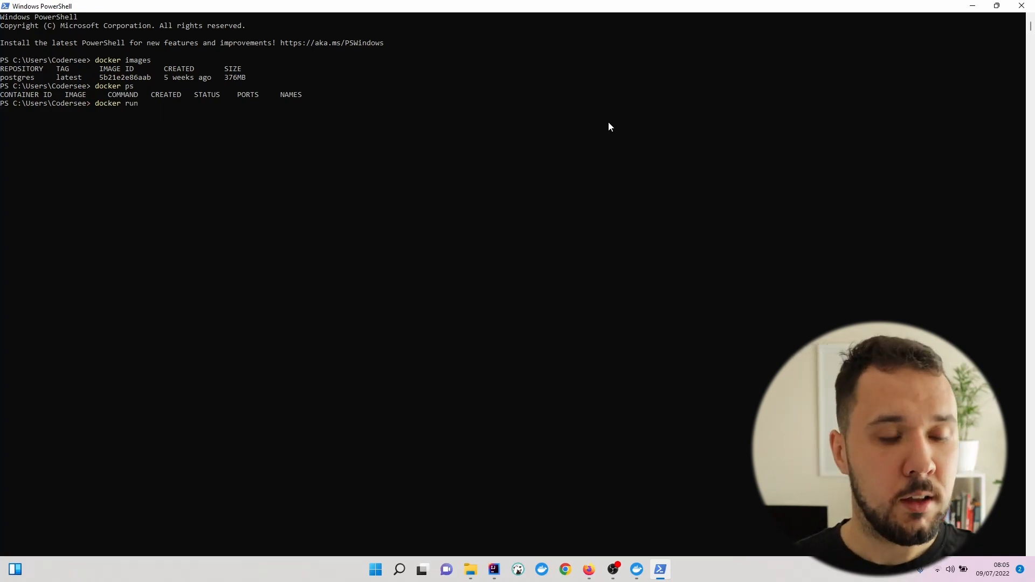
text(--nam)
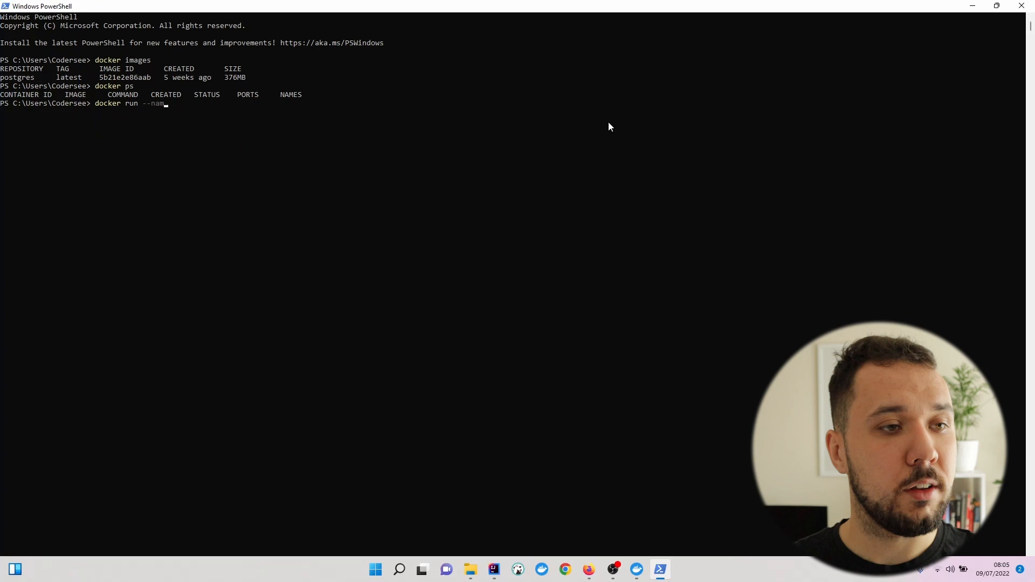
text(a)
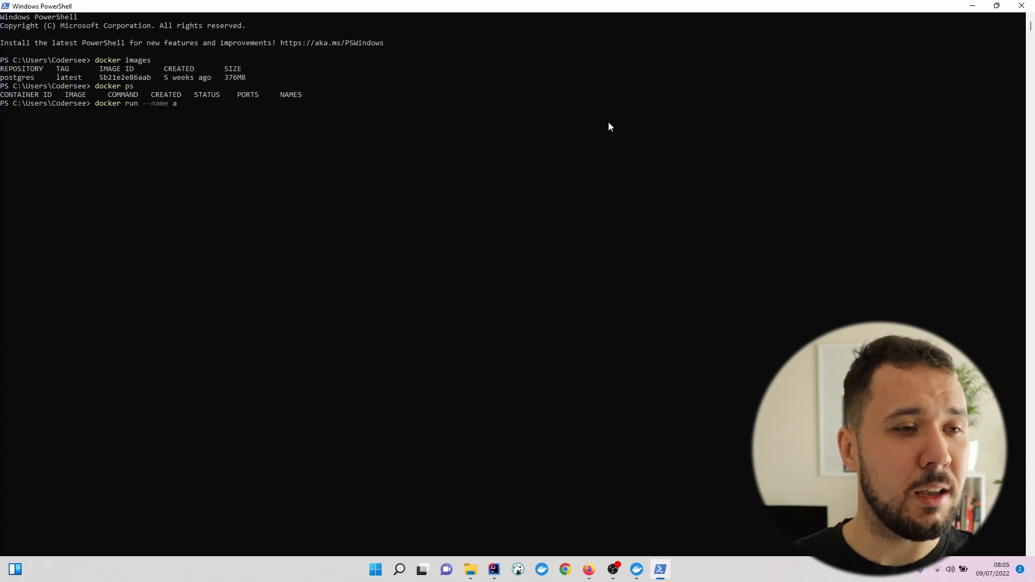
text(pp-)
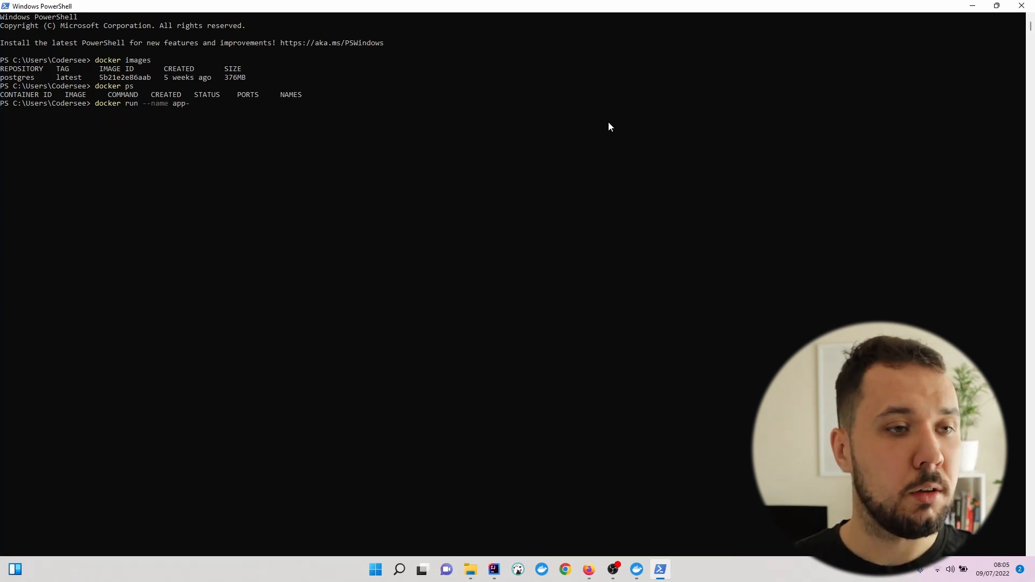
text(postgres)
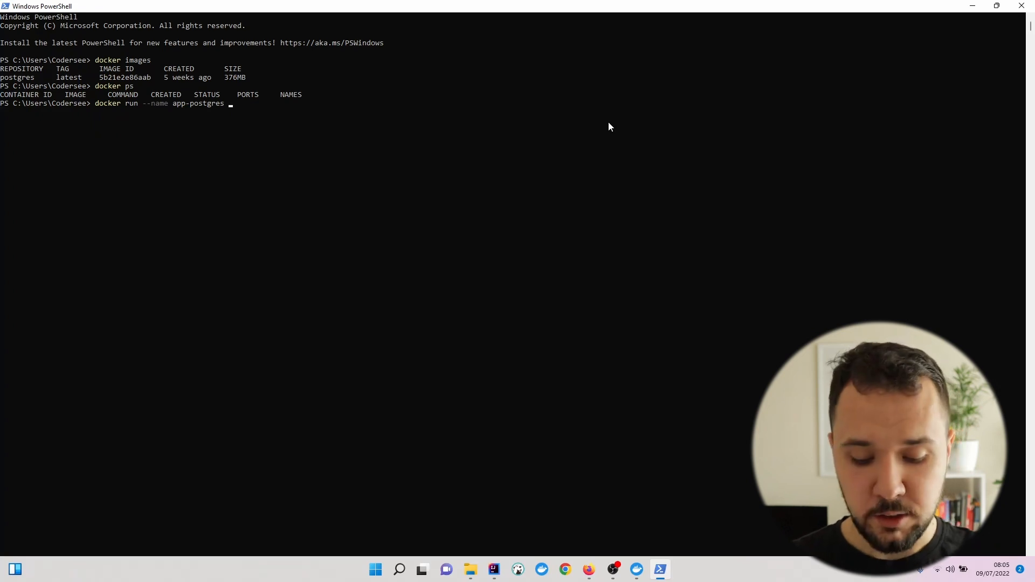
text(-p 5432:)
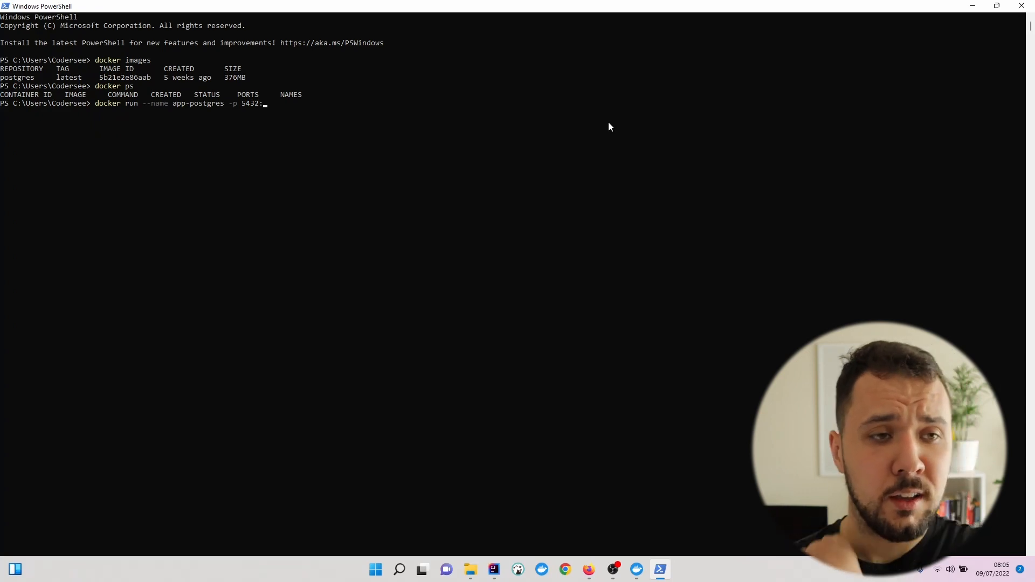
text(54)
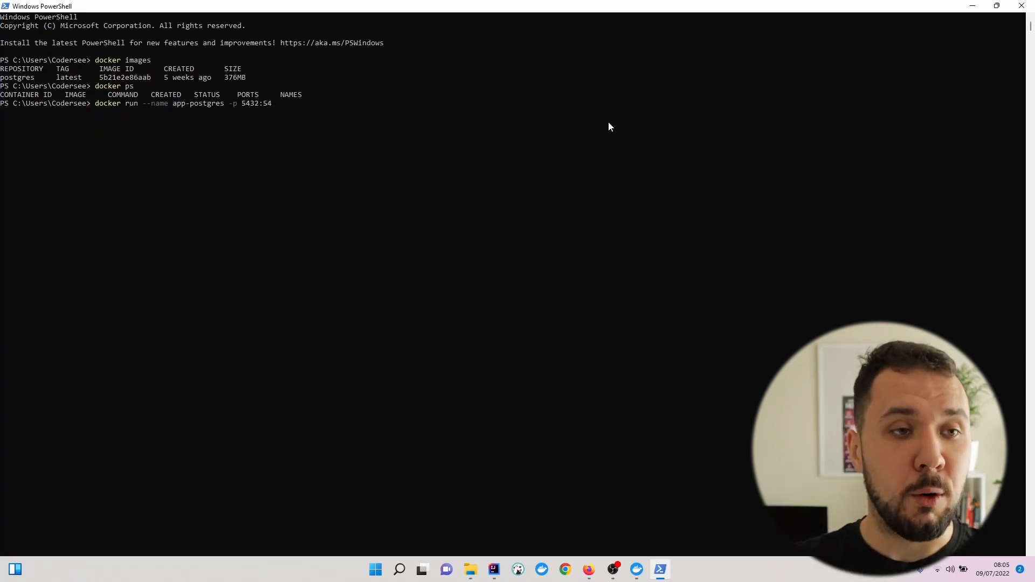
text(32)
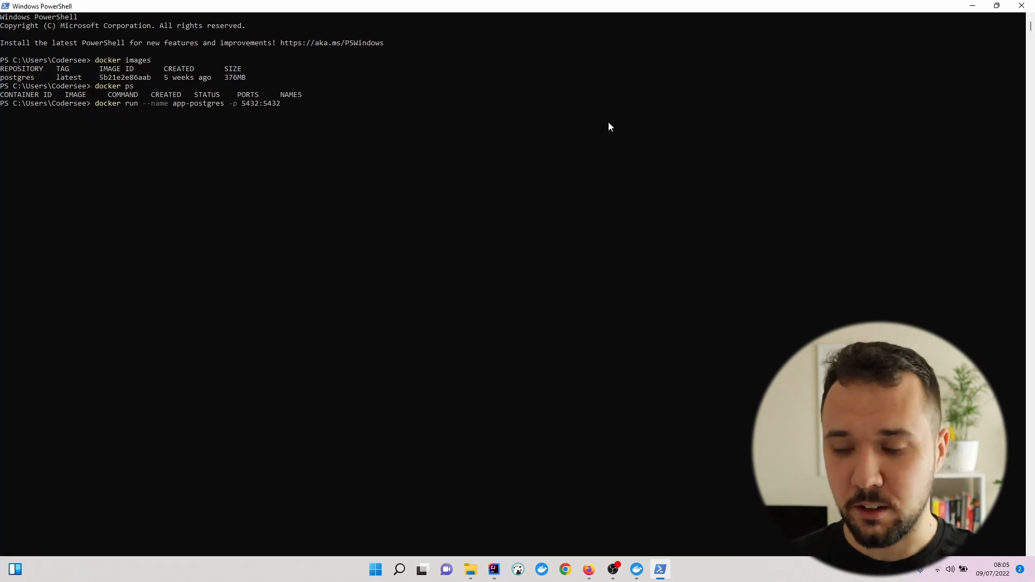
text(-e POS)
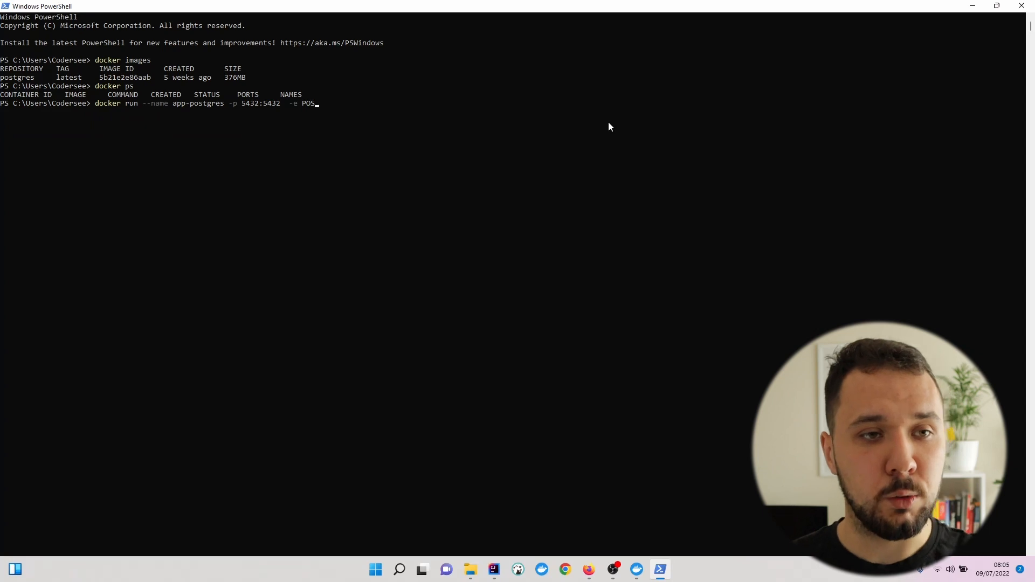
text(TGRES_PASSWORD)
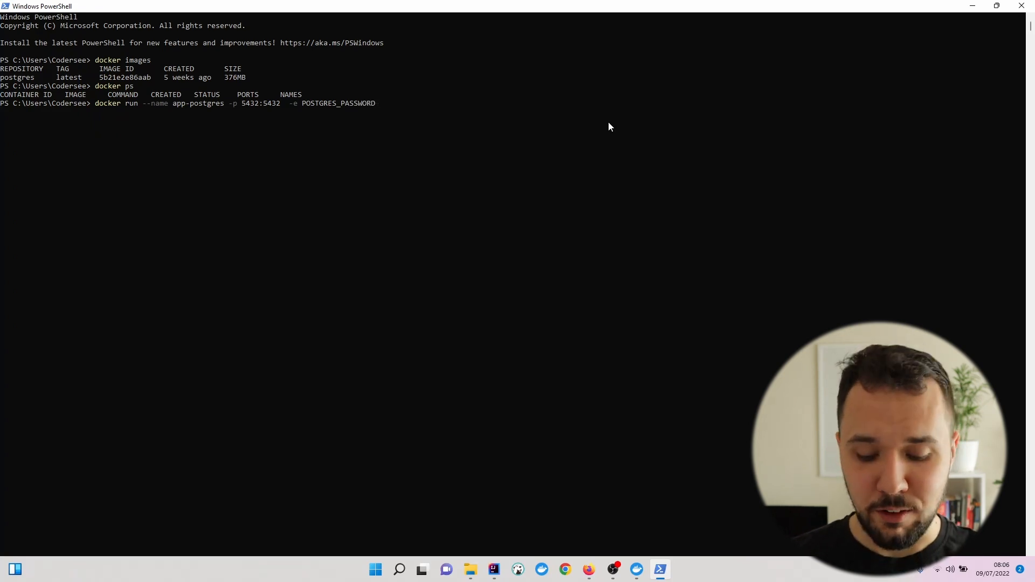
text(=)
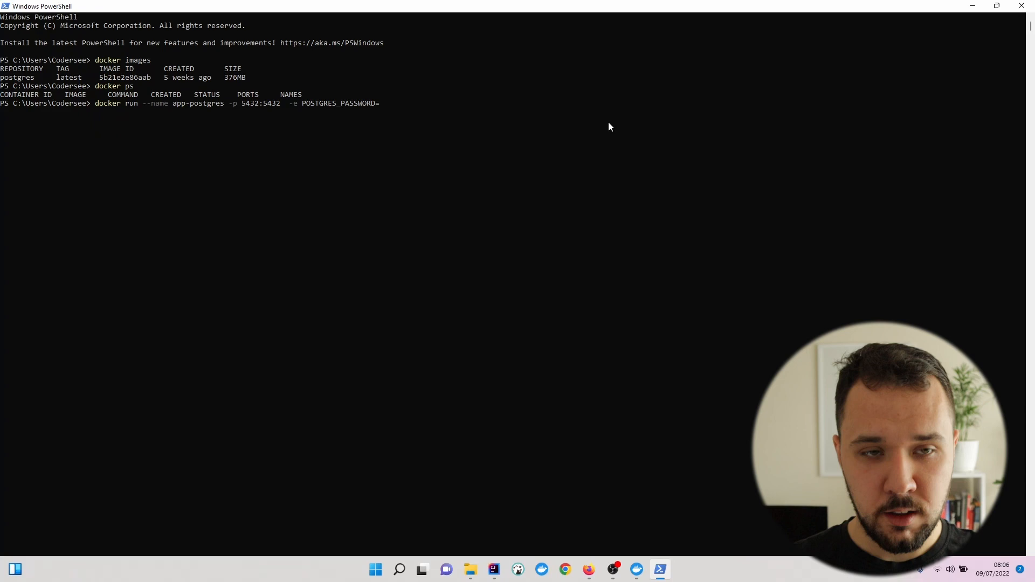
text(password)
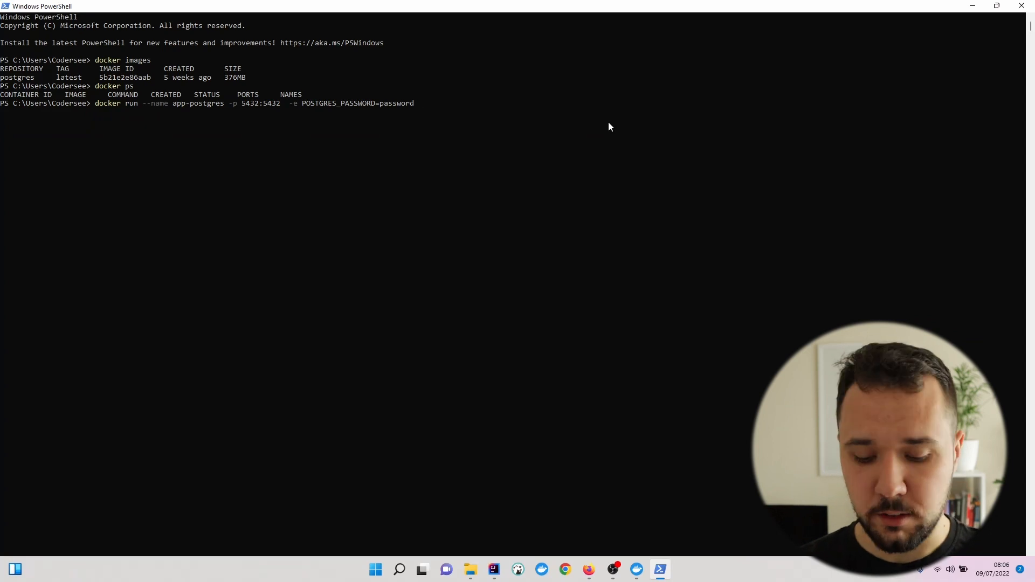
text(-d postgres)
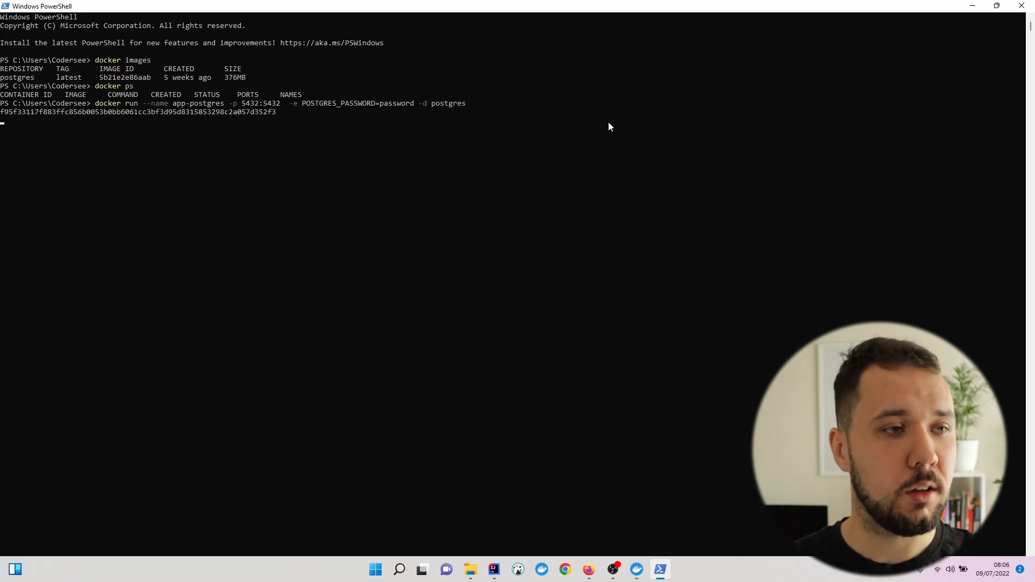
Step: Run docker ps again and highlight app-postgres's 5432 port mapping
text(docker ps)
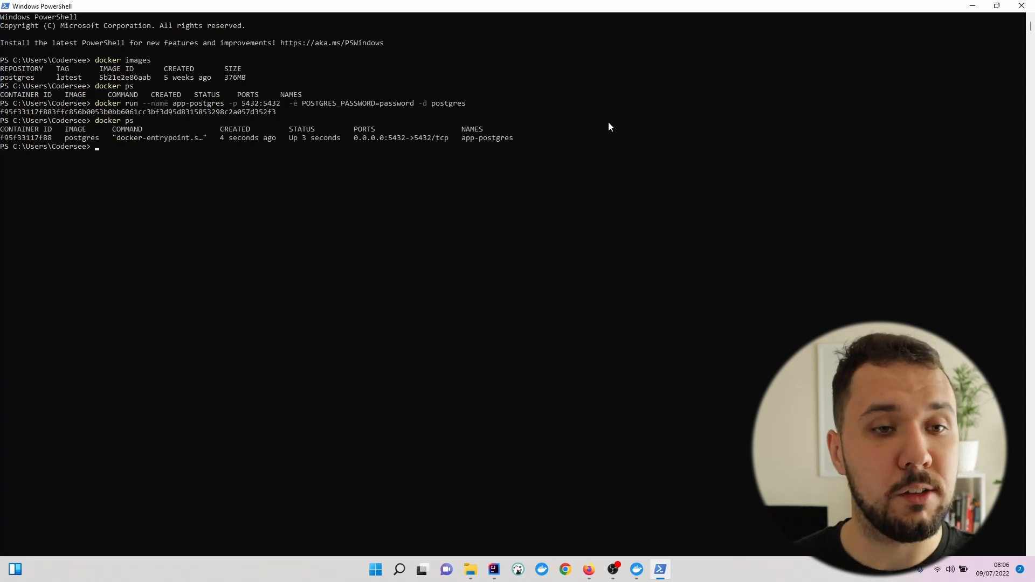
mouse_move(410, 120)
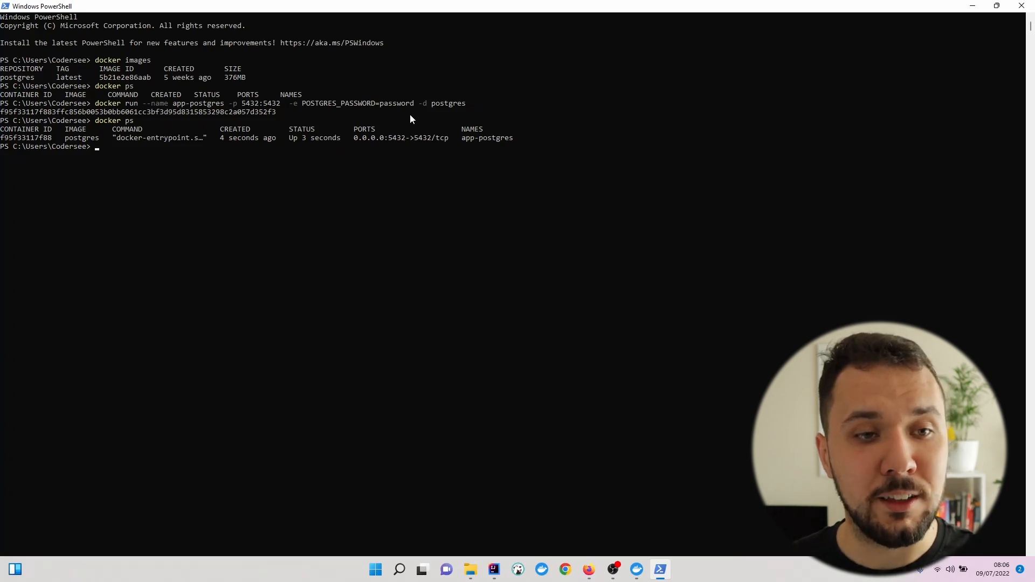
double_click(395, 138)
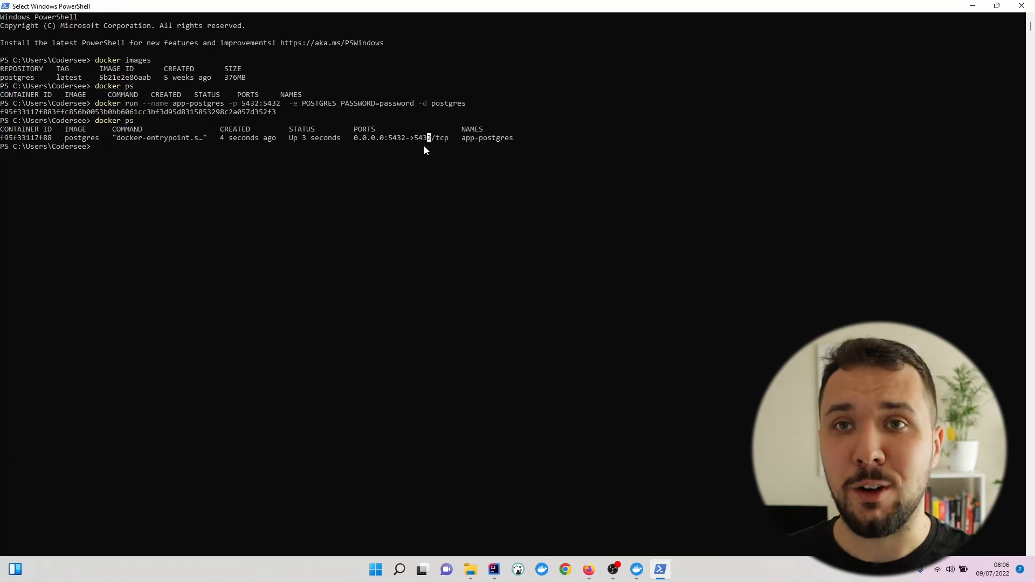
mouse_move(480, 234)
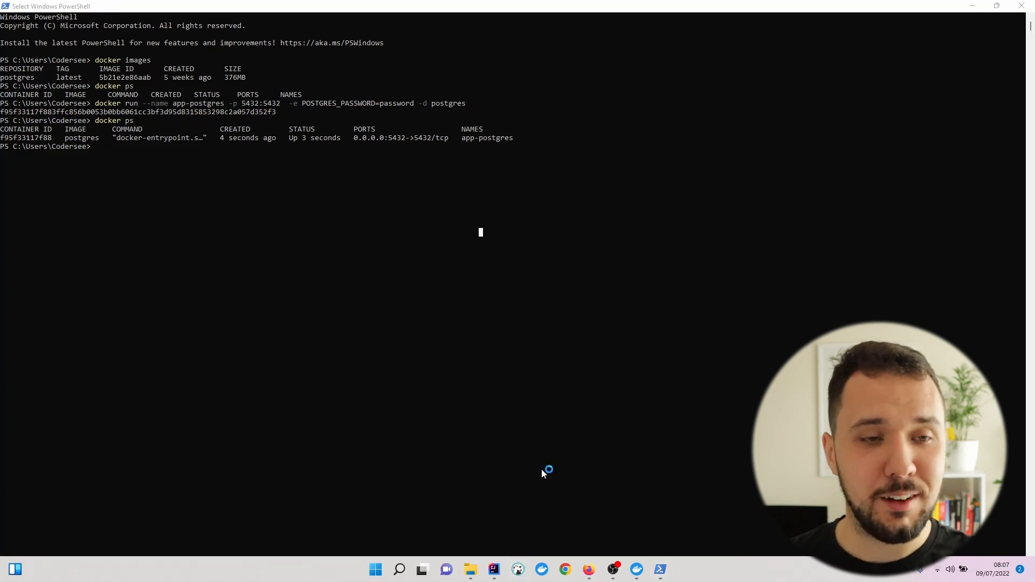
Step: Launch DBeaver, close the Tip of the day, and maximize the window
click(518, 569)
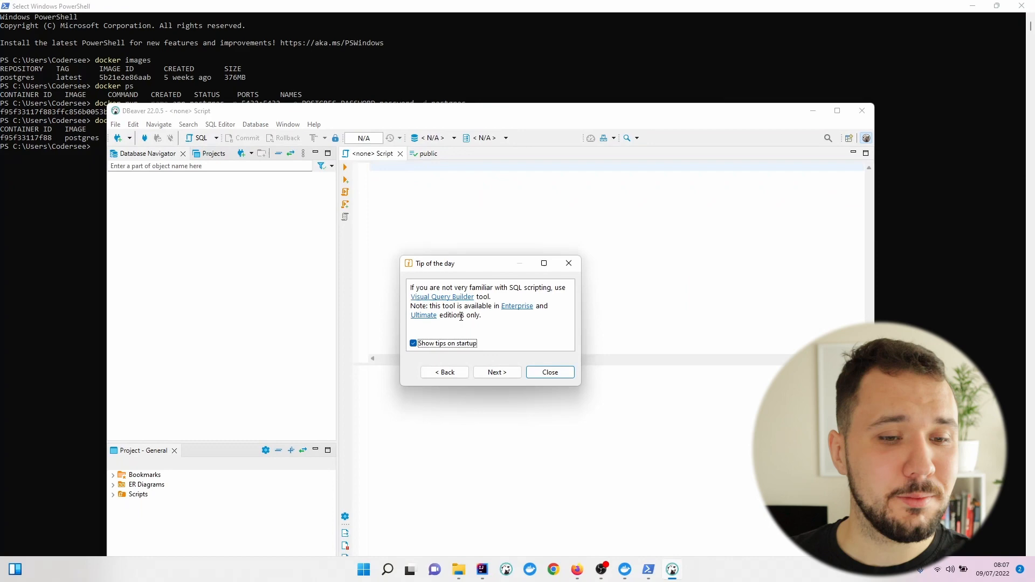
click(549, 371)
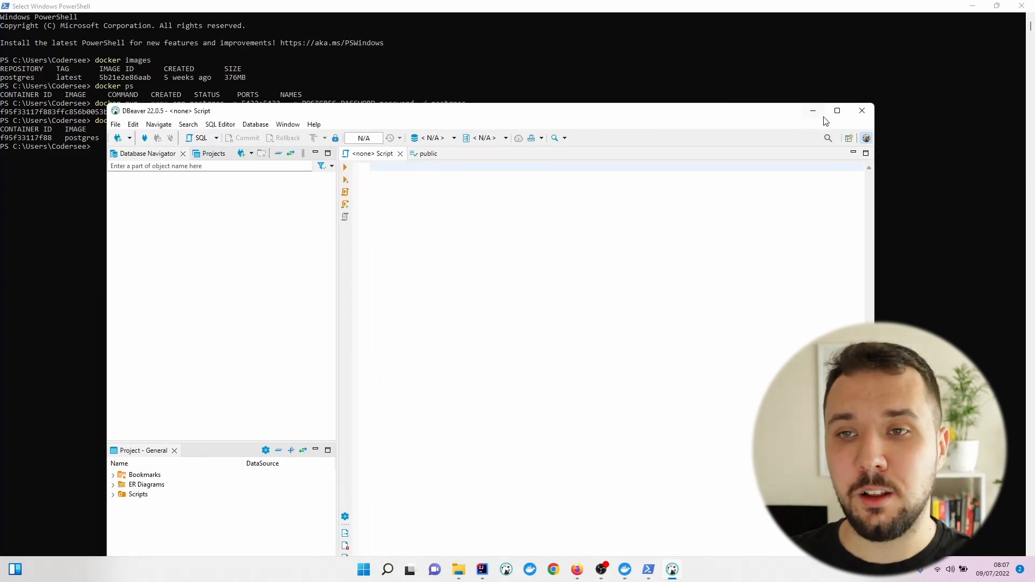
click(836, 109)
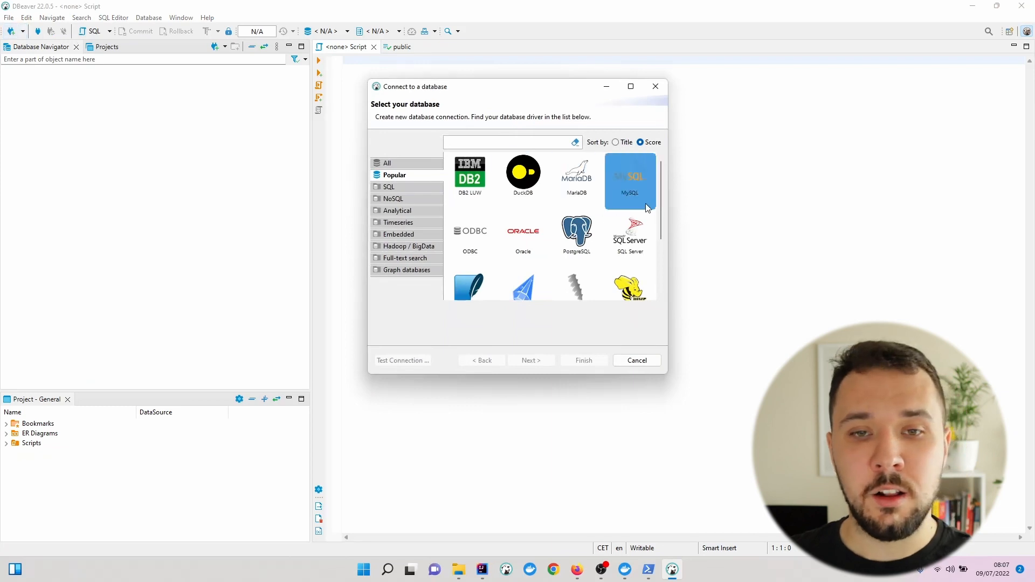
Step: Configure a PostgreSQL connection to localhost:5432 with the password and test it successfully
click(575, 235)
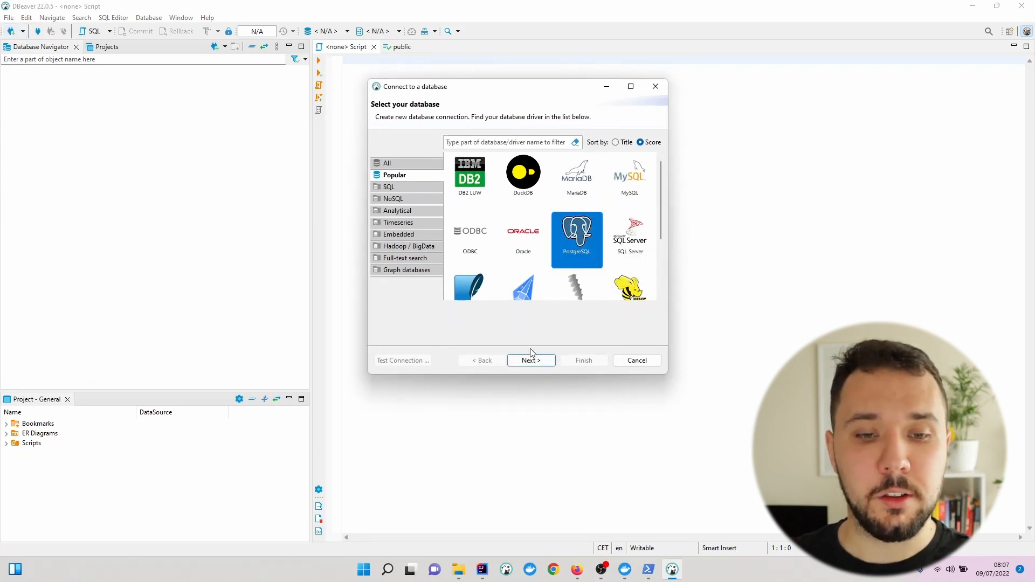
click(530, 359)
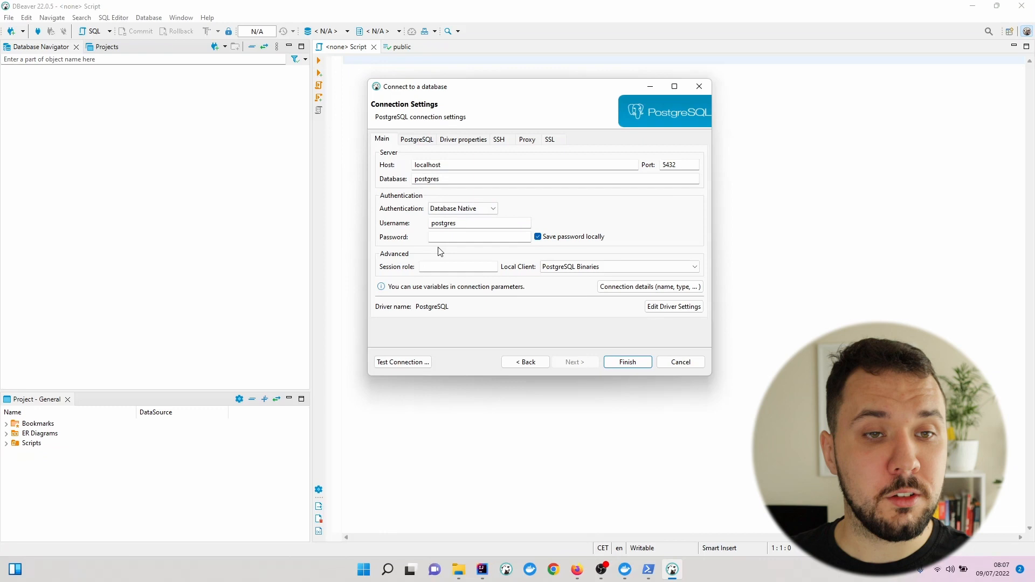
click(479, 236)
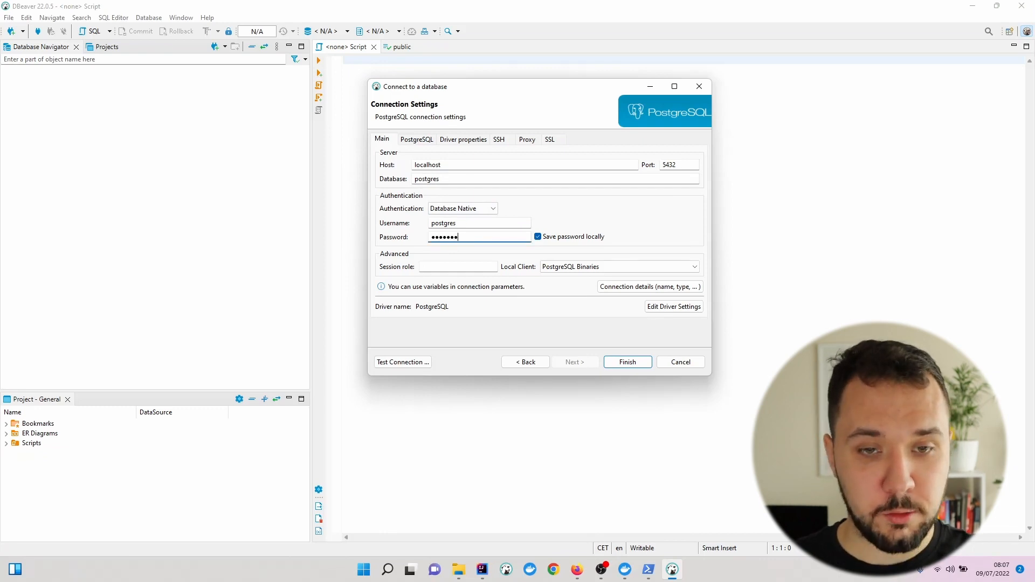
text(•)
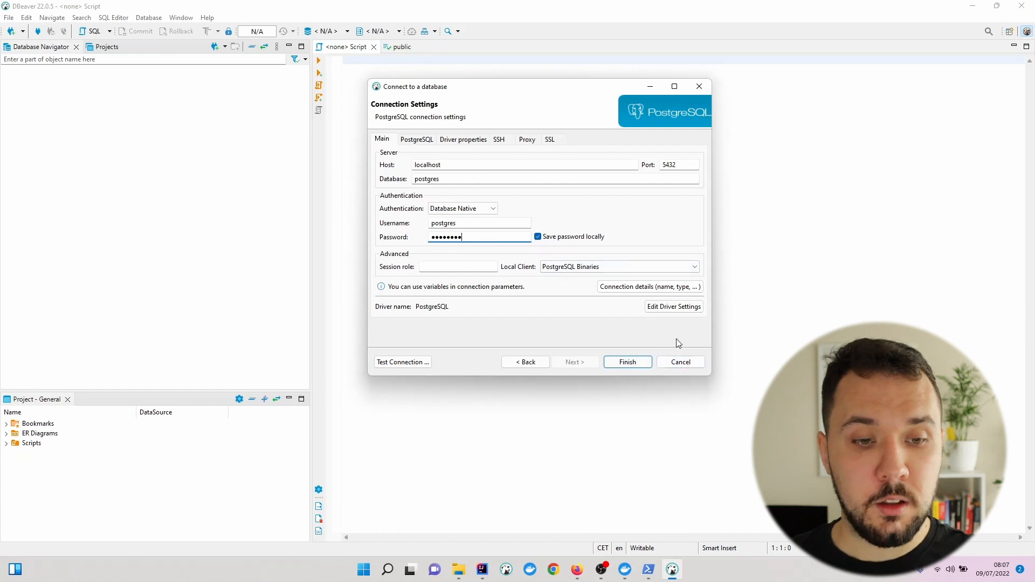
click(403, 362)
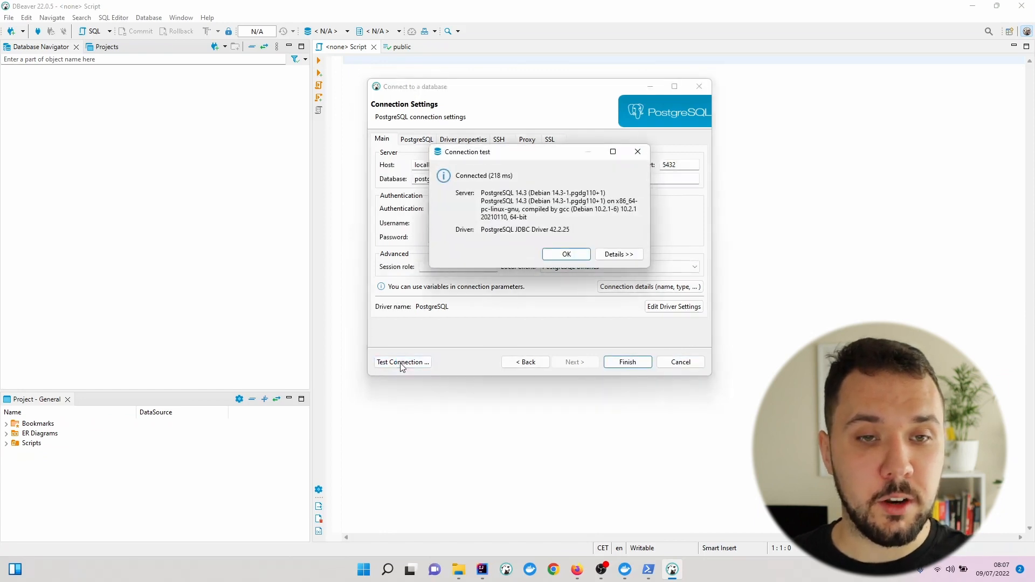
mouse_move(565, 253)
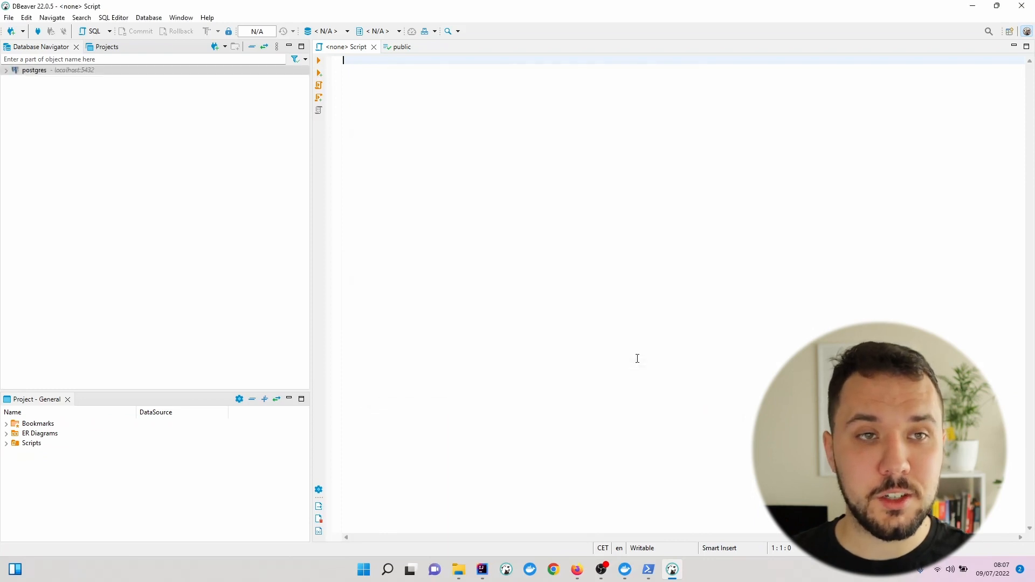
Step: Expand the postgres connection and open its context menu for a new SQL script
click(6, 70)
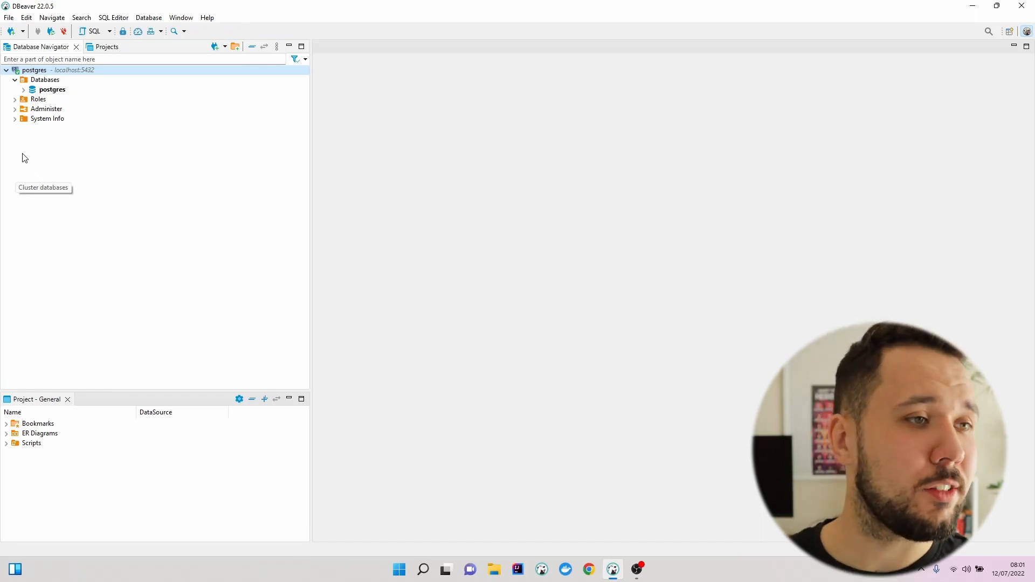
right_click(33, 70)
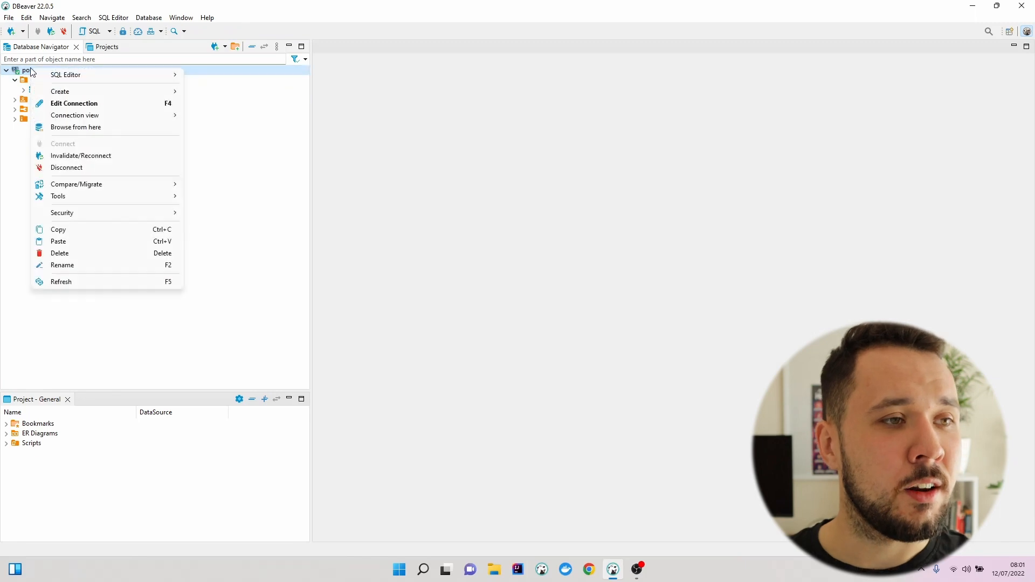
mouse_move(65, 74)
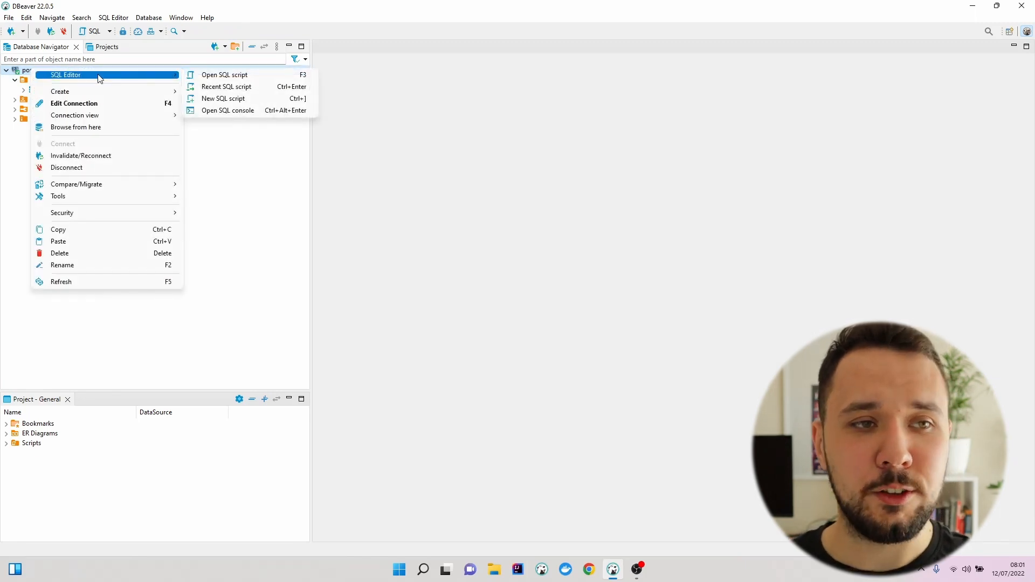
mouse_move(224, 75)
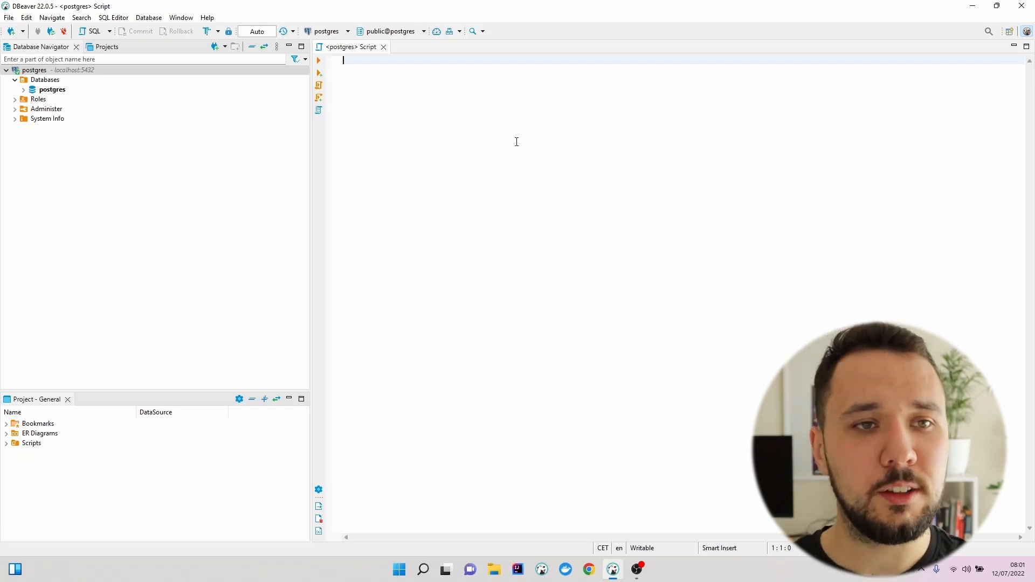
Step: Type CREATE TABLE app_user with id serial primary key, name text not null, and email
text(create table)
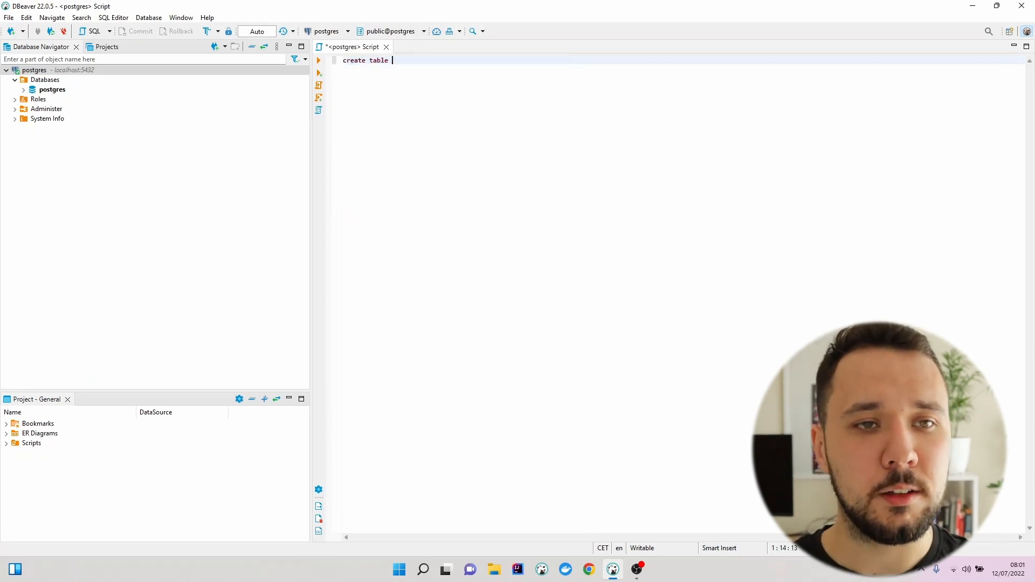
text(app_user())
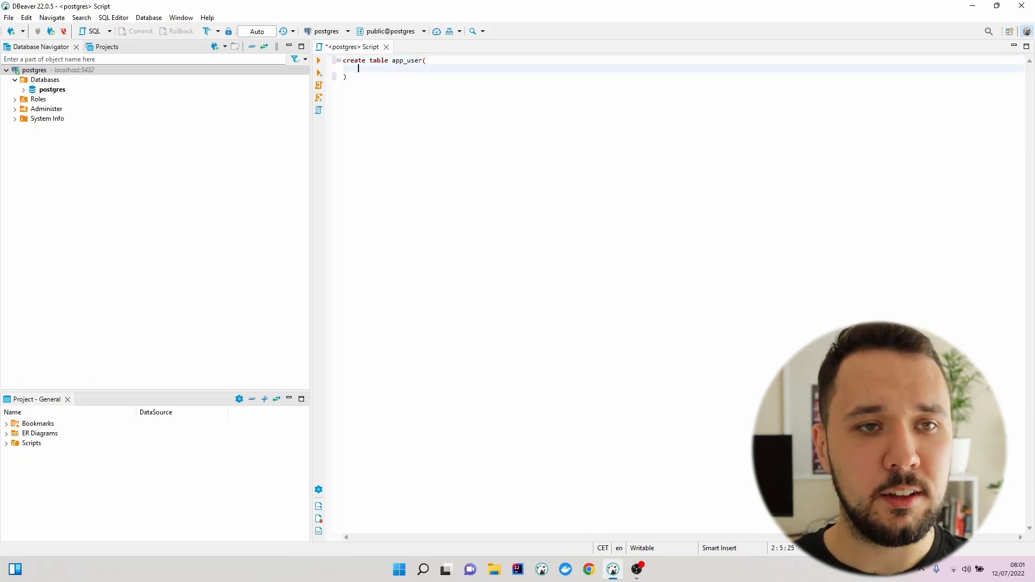
text(id serial)
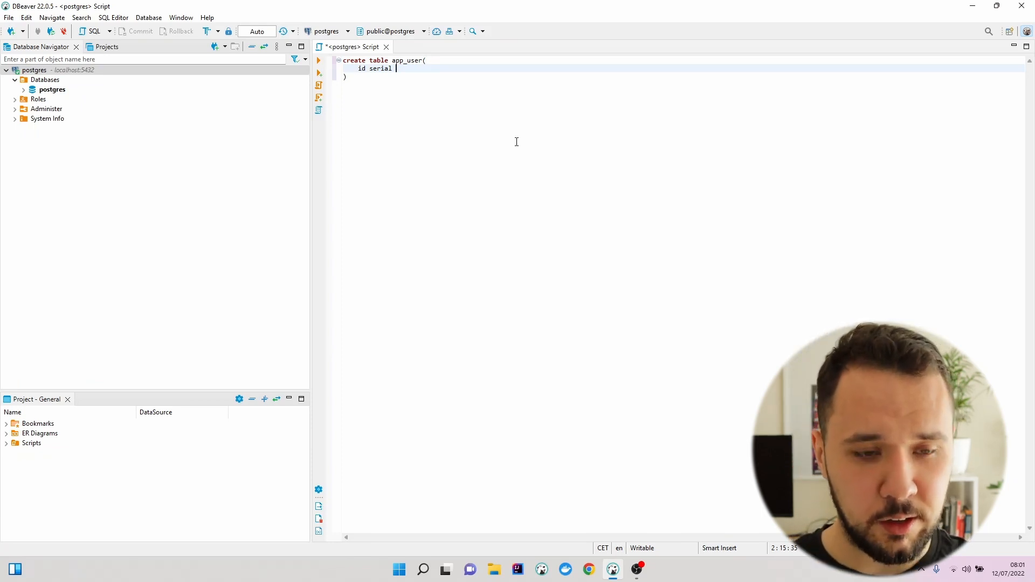
text(primary)
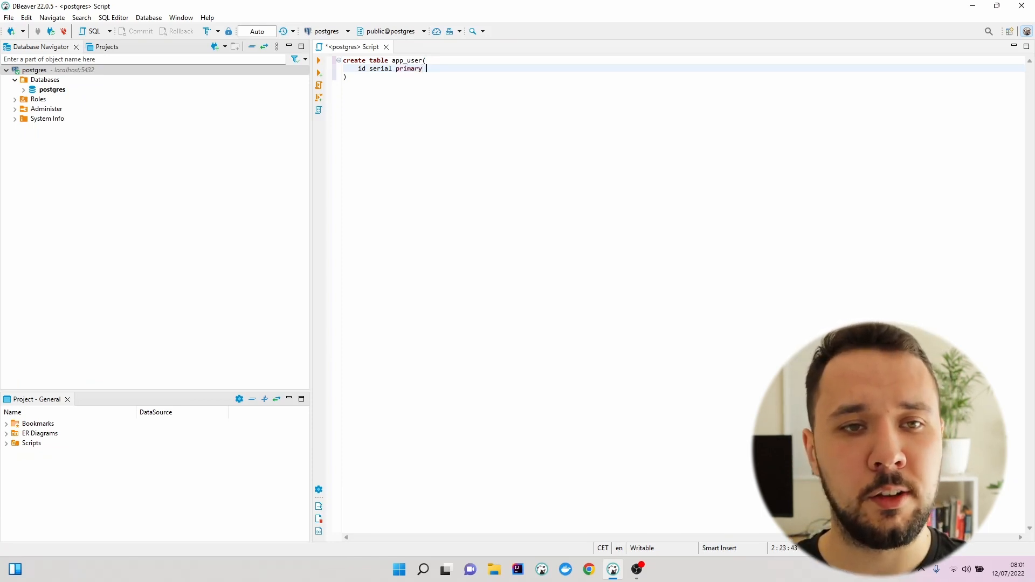
text(key,)
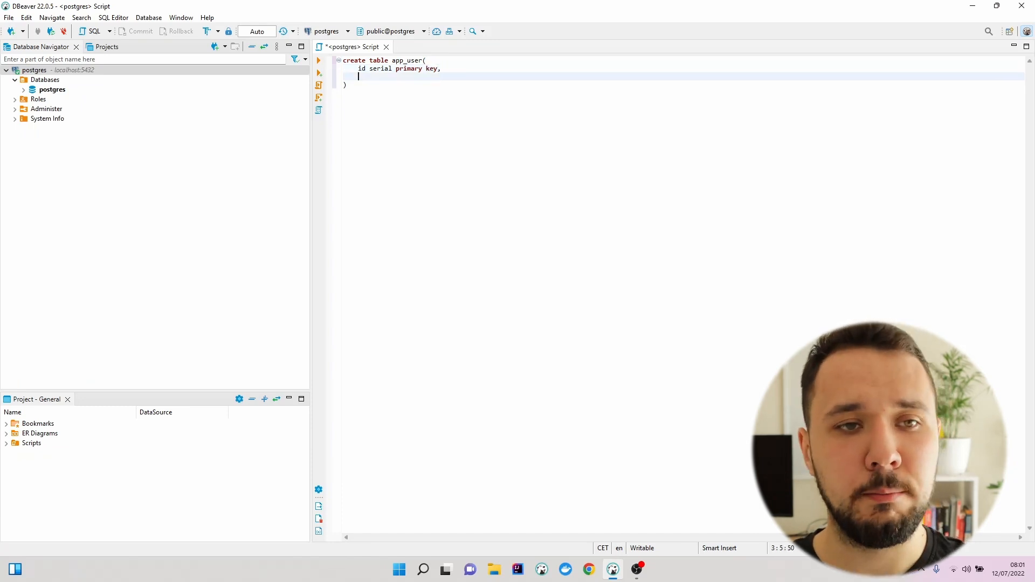
text(name text n)
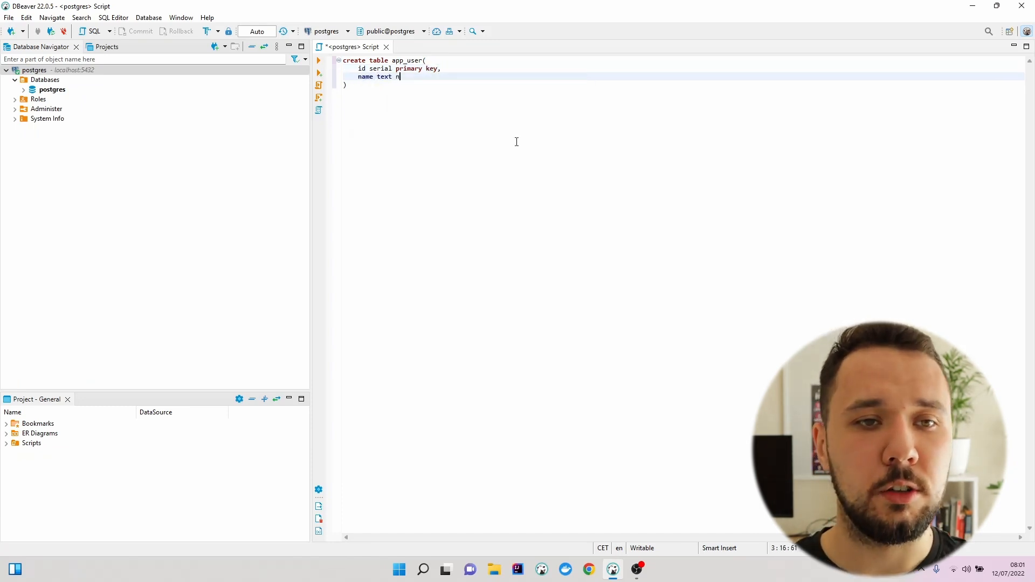
text(ot null,)
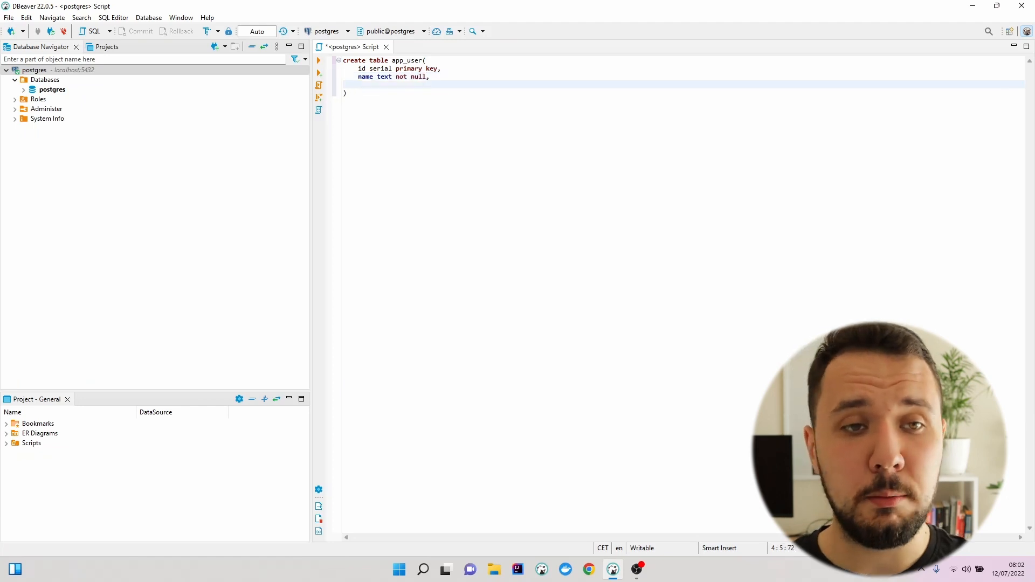
text(email text not null unique)
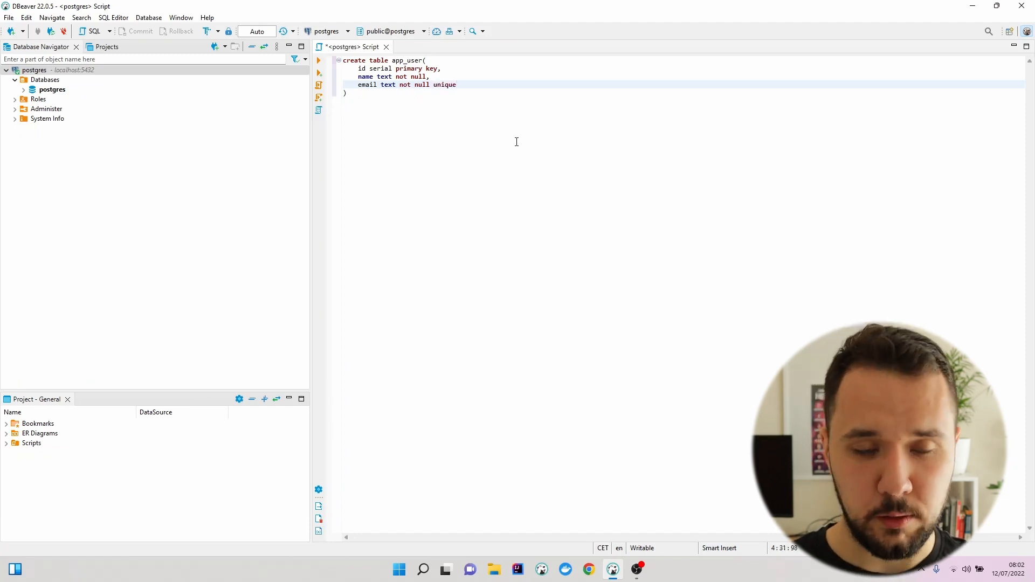
text(;)
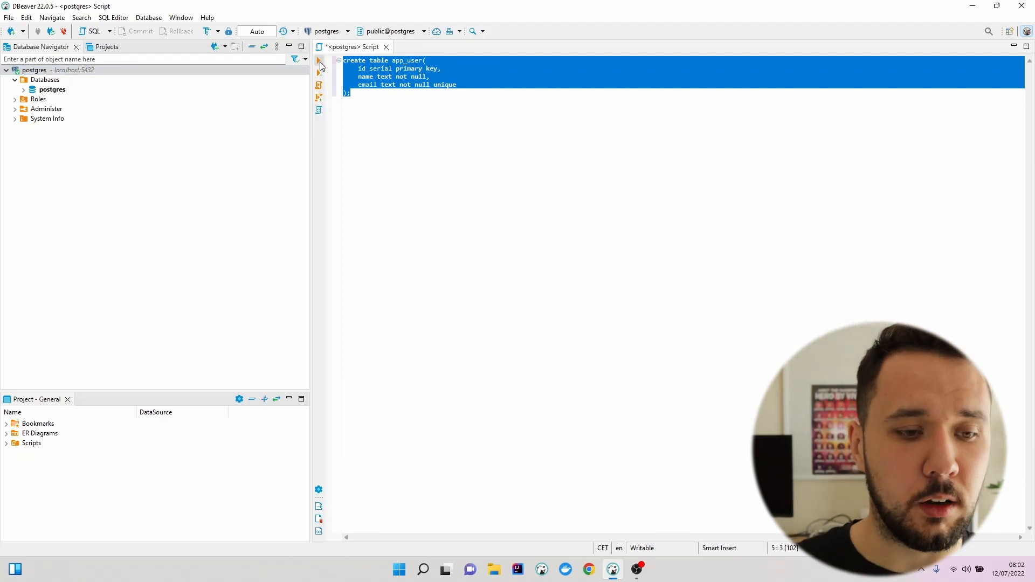
Step: Execute the CREATE TABLE statement and expand the postgres public schema in the navigator
click(317, 60)
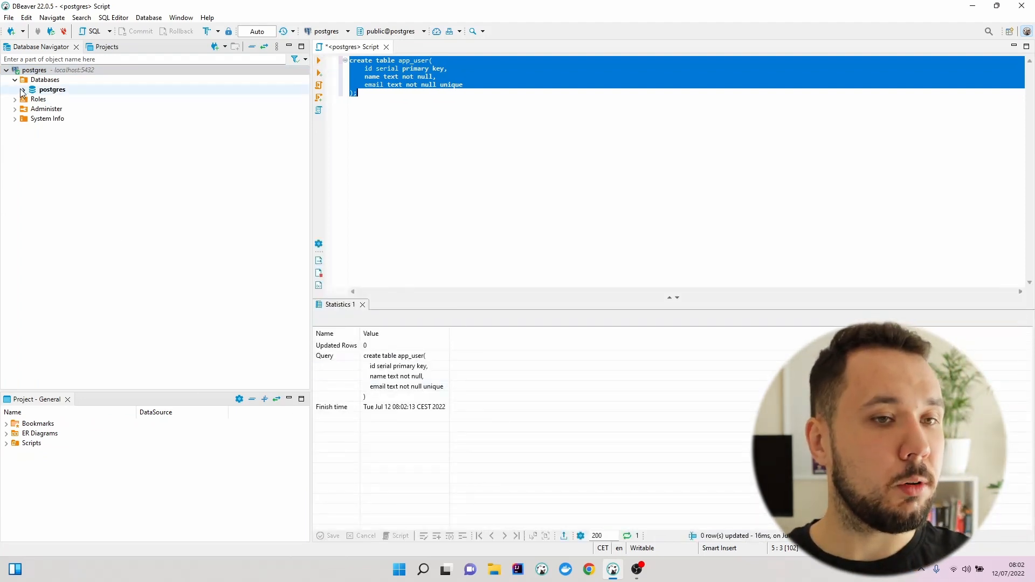
double_click(52, 89)
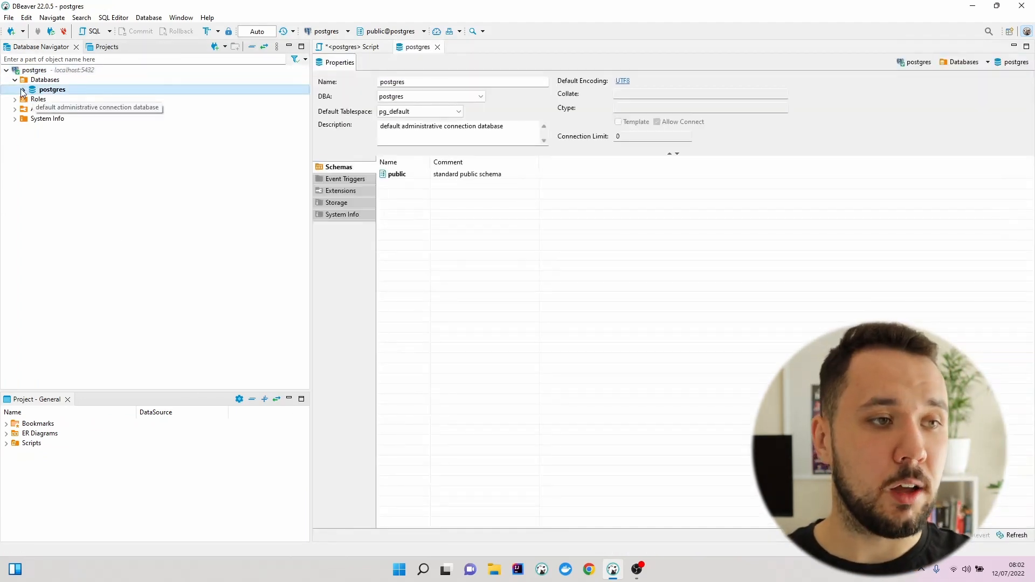
click(22, 89)
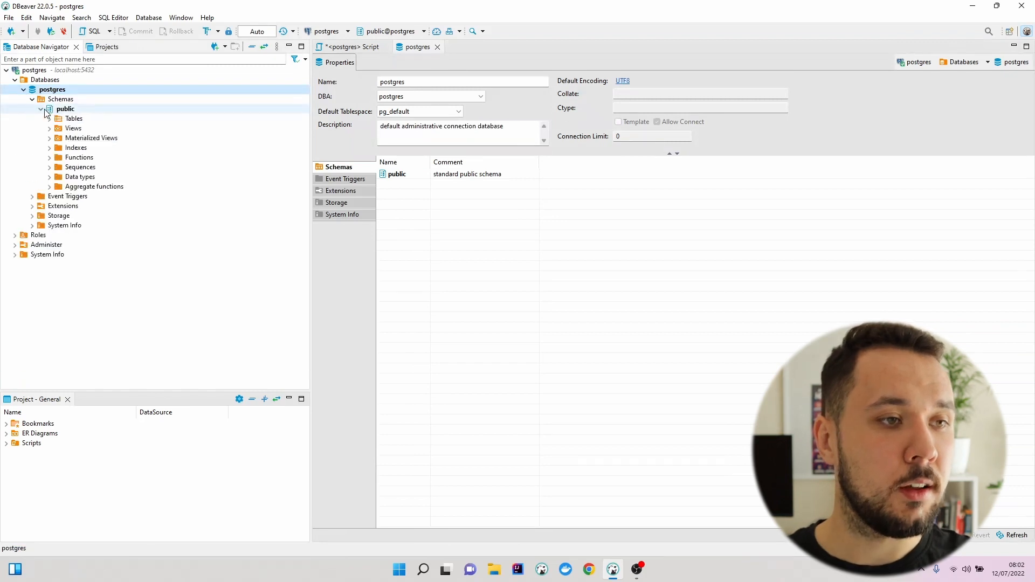
click(74, 118)
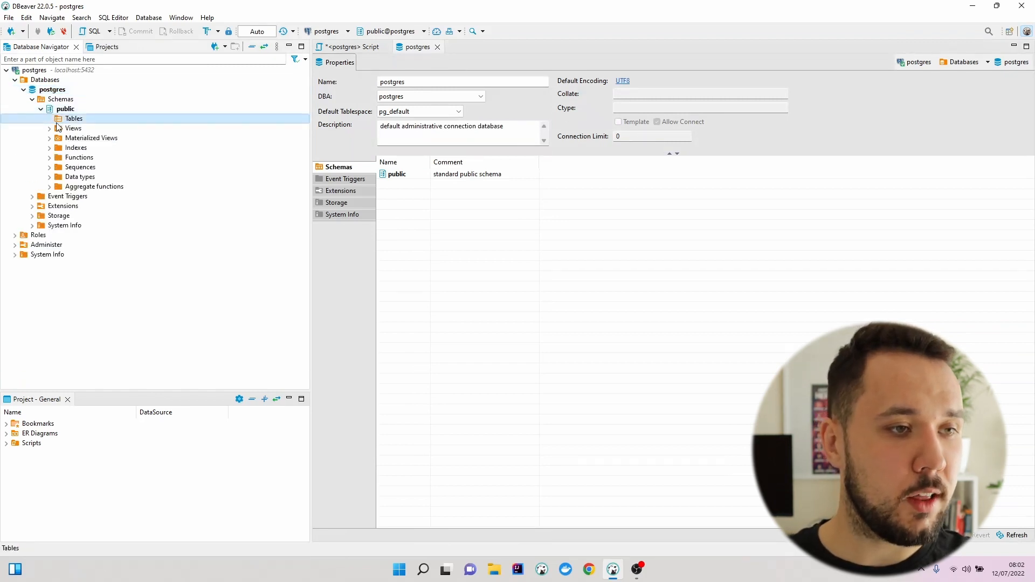
Step: Refresh the schema and open the new app_user table from Tables
right_click(65, 108)
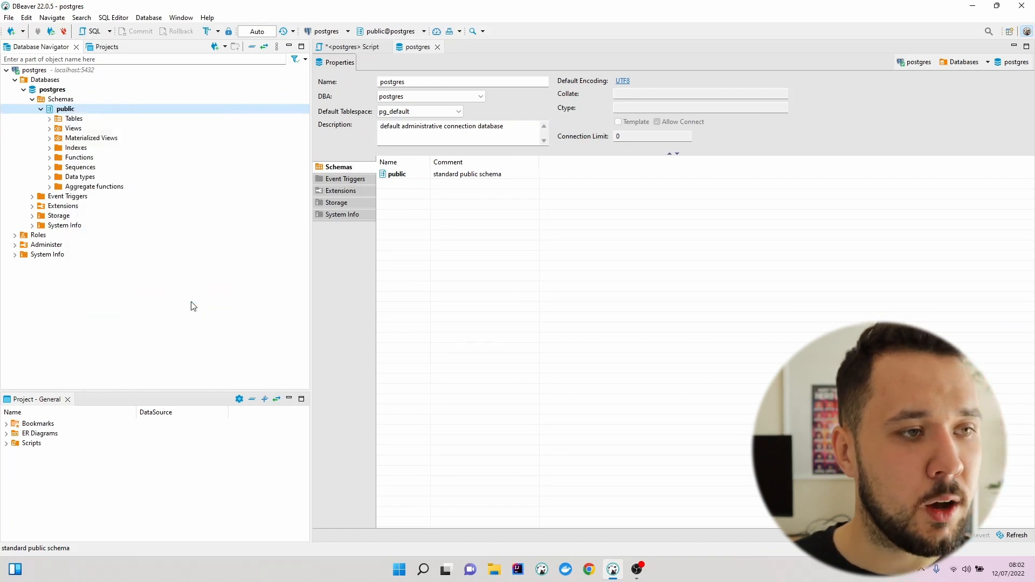
click(49, 118)
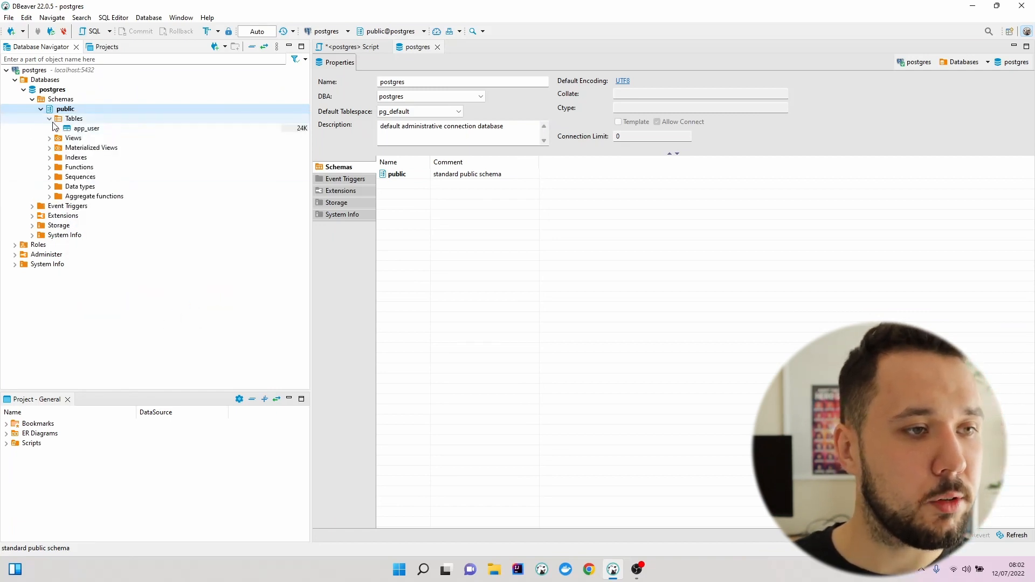
double_click(85, 128)
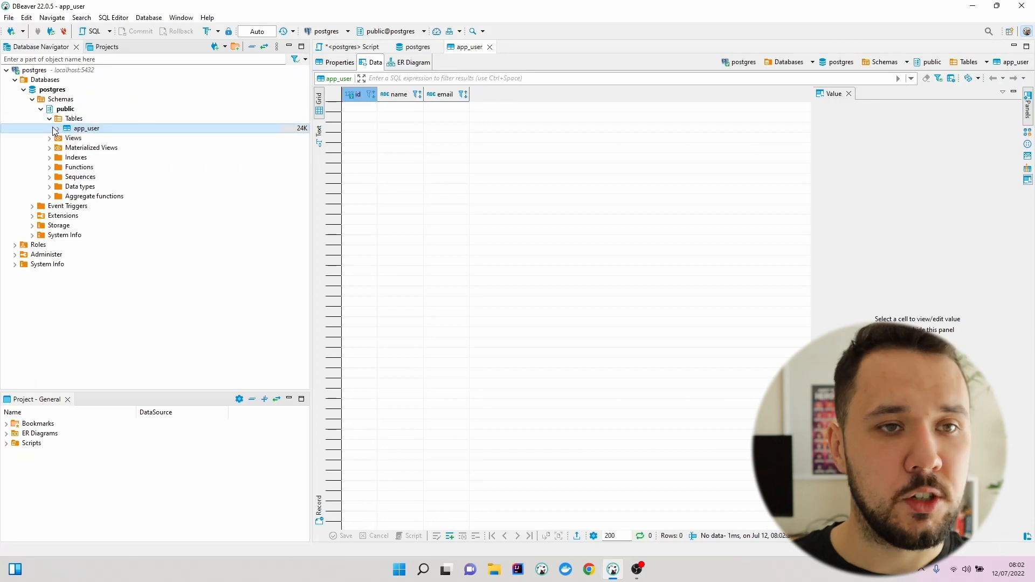
click(55, 128)
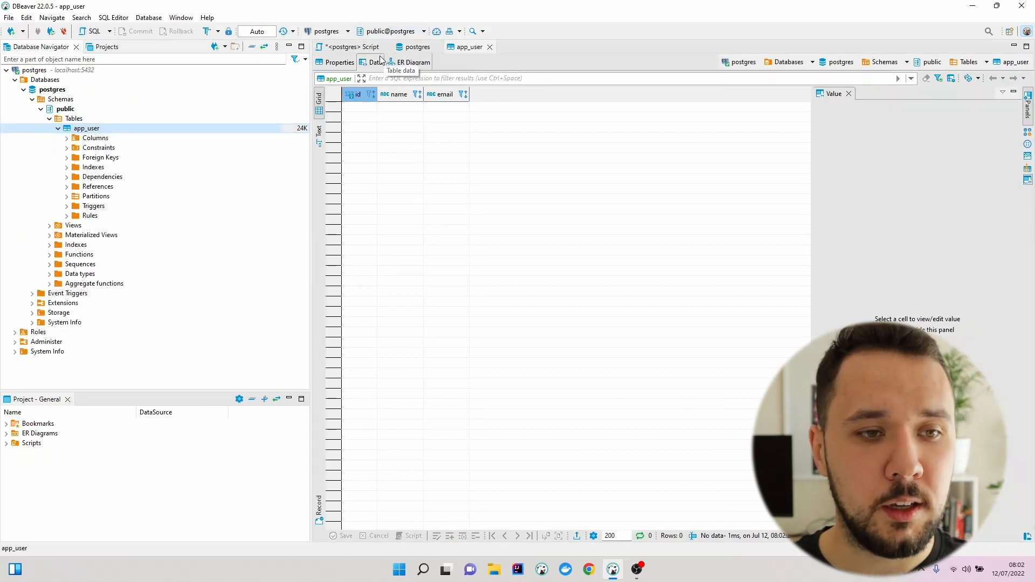
click(339, 62)
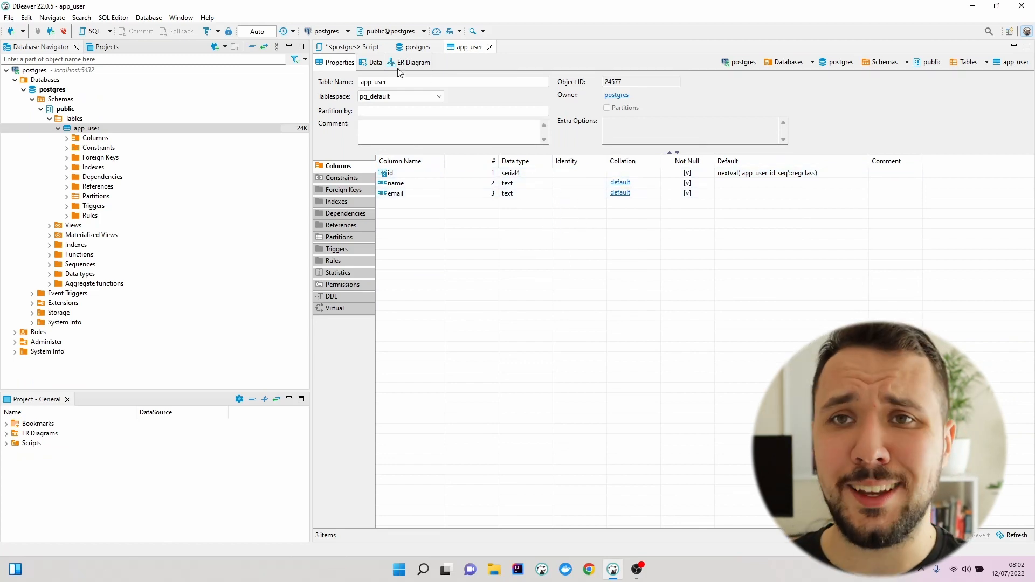
click(373, 62)
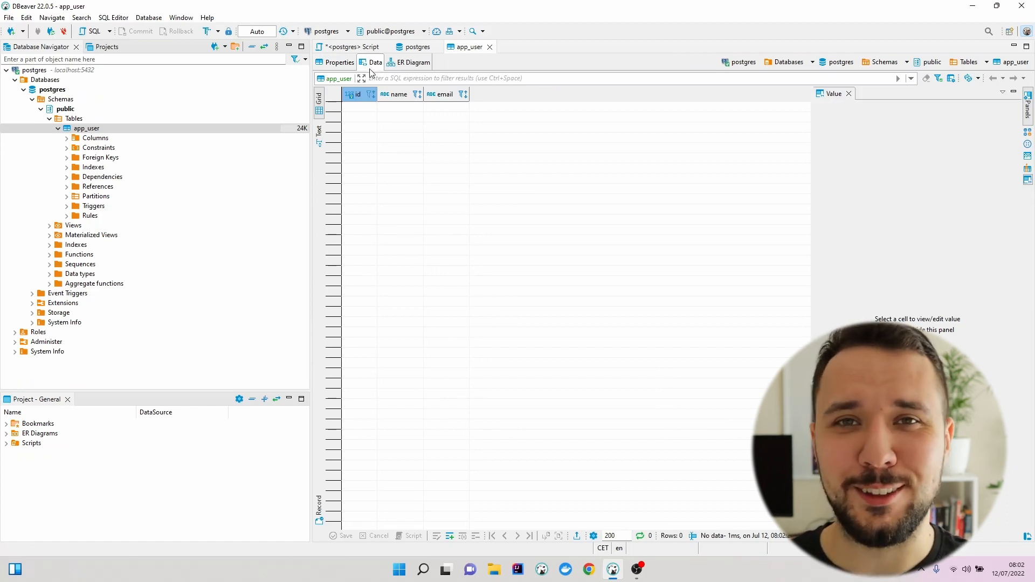
mouse_move(352, 47)
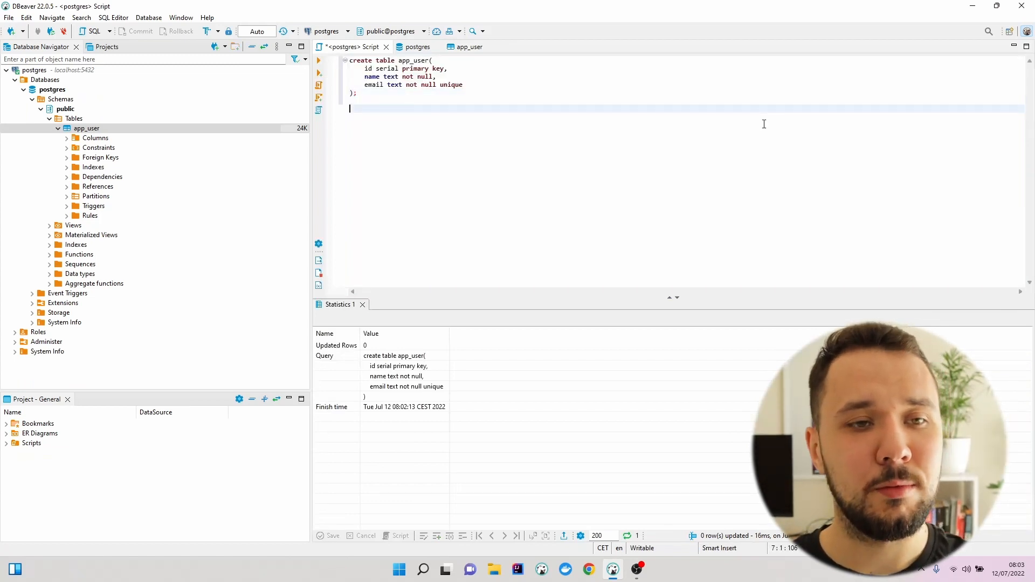
Step: Type INSERT INTO app_user VALUES for Piotr (id 1), then duplicate the row for John
text(insert into)
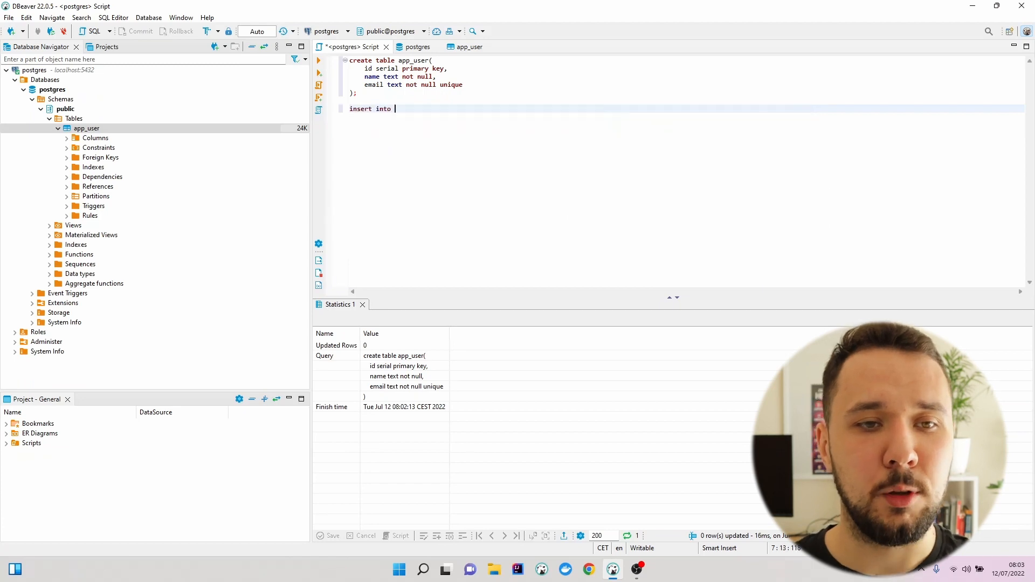
text(app_user values)
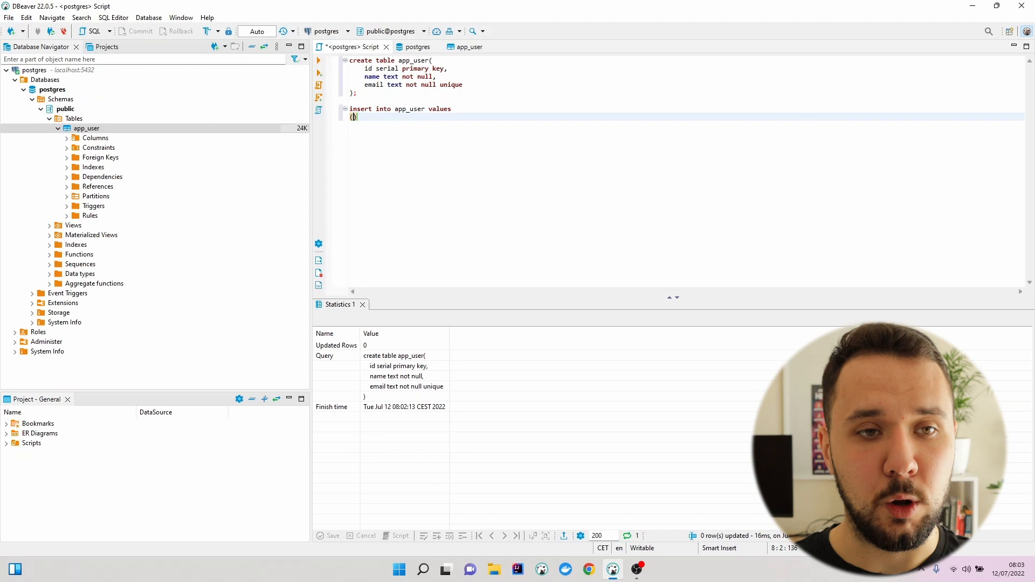
text('1', 'Piotr)
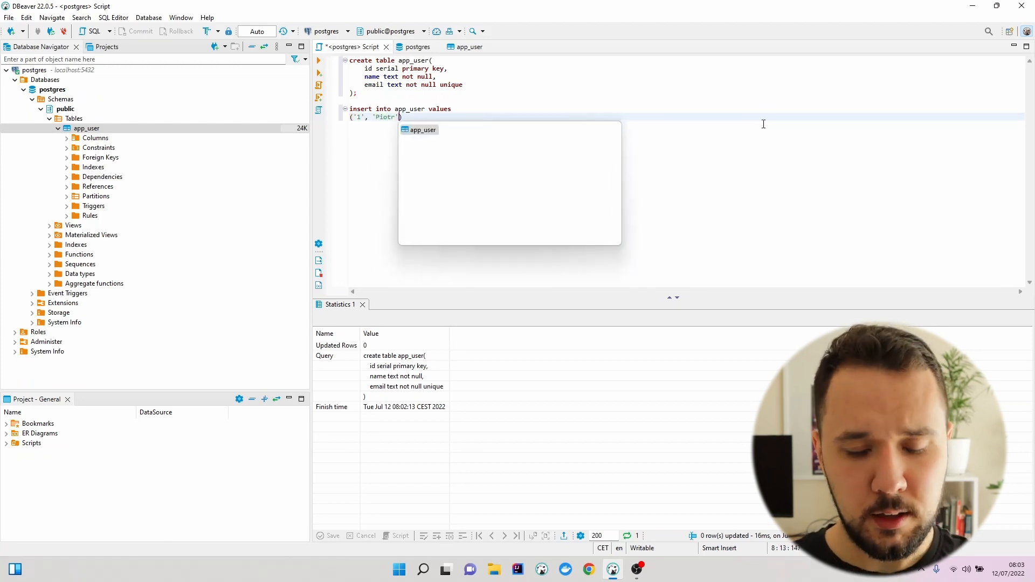
text(, ')
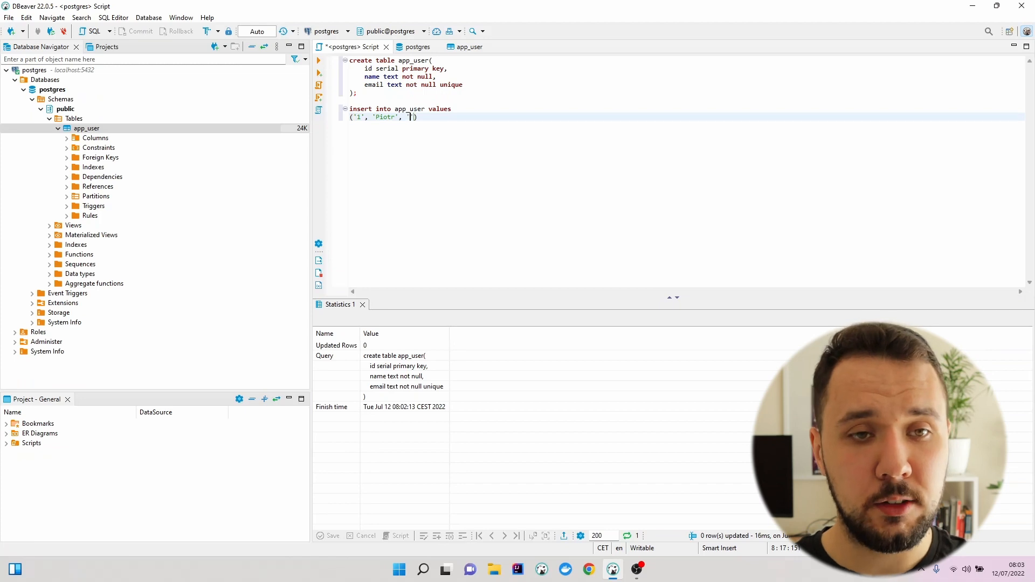
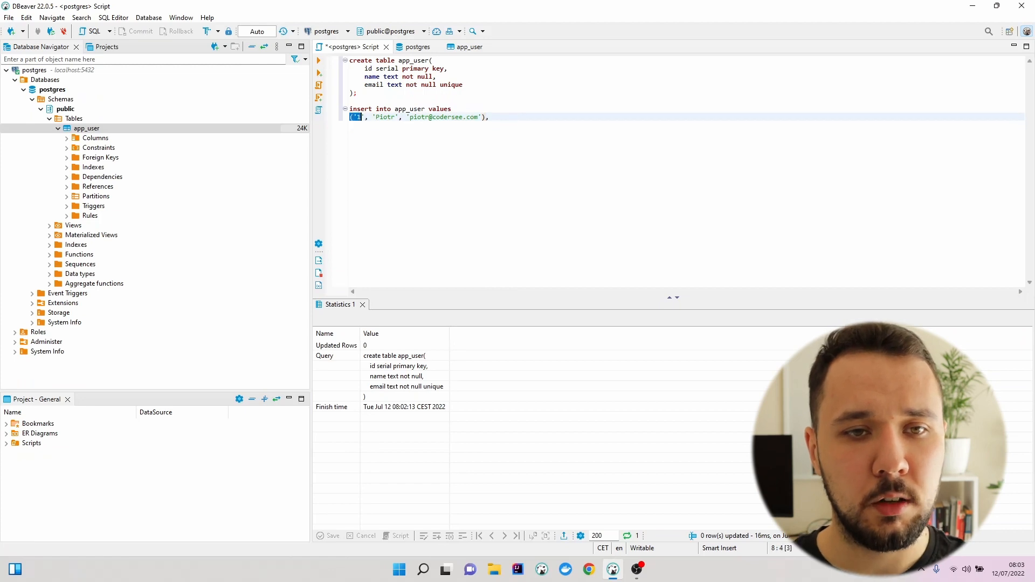
drag(355, 117, 488, 117)
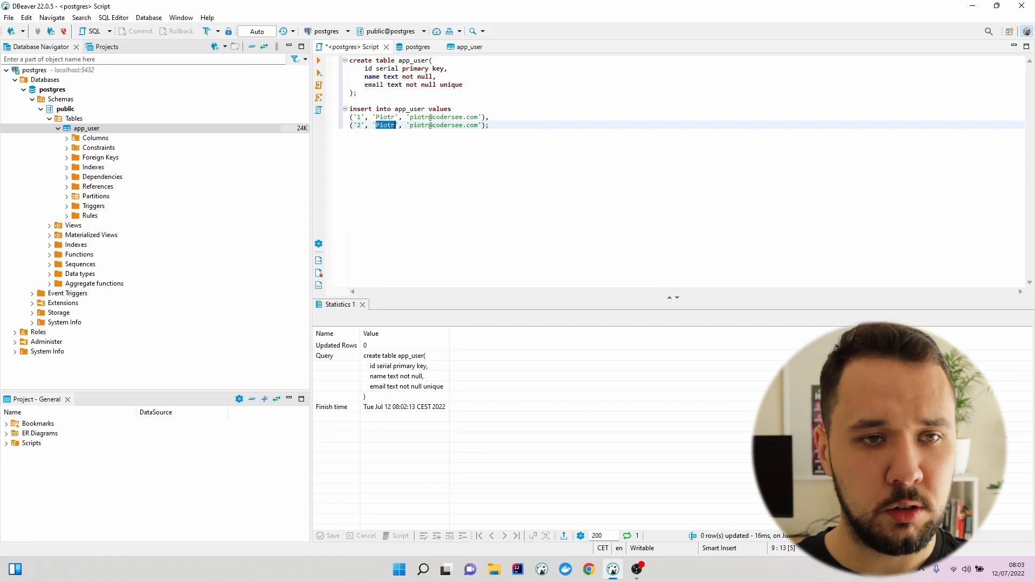
text(John)
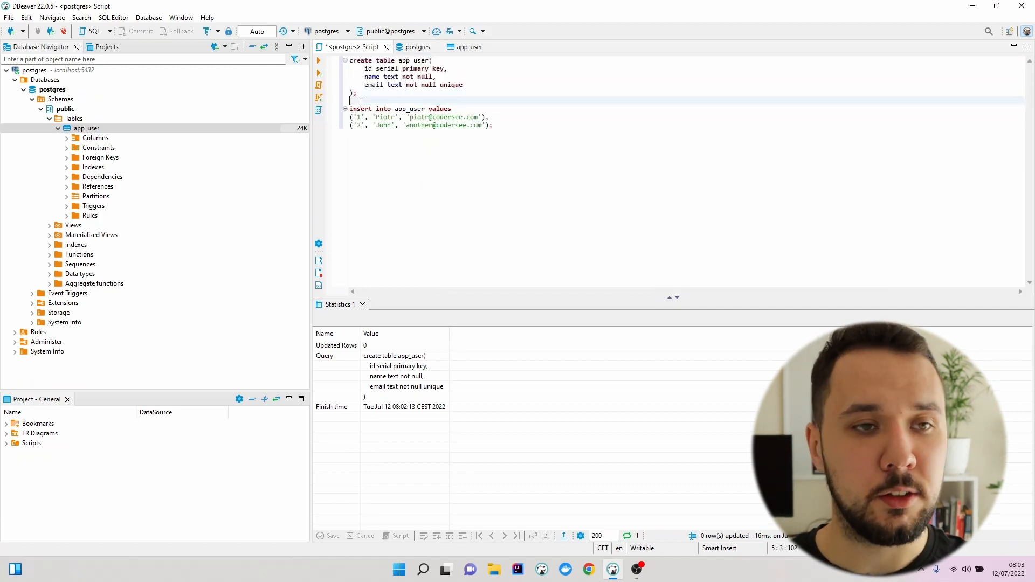
Step: Run the two-row INSERT into app_user, then go back to the app_user data grid
drag(349, 109, 491, 125)
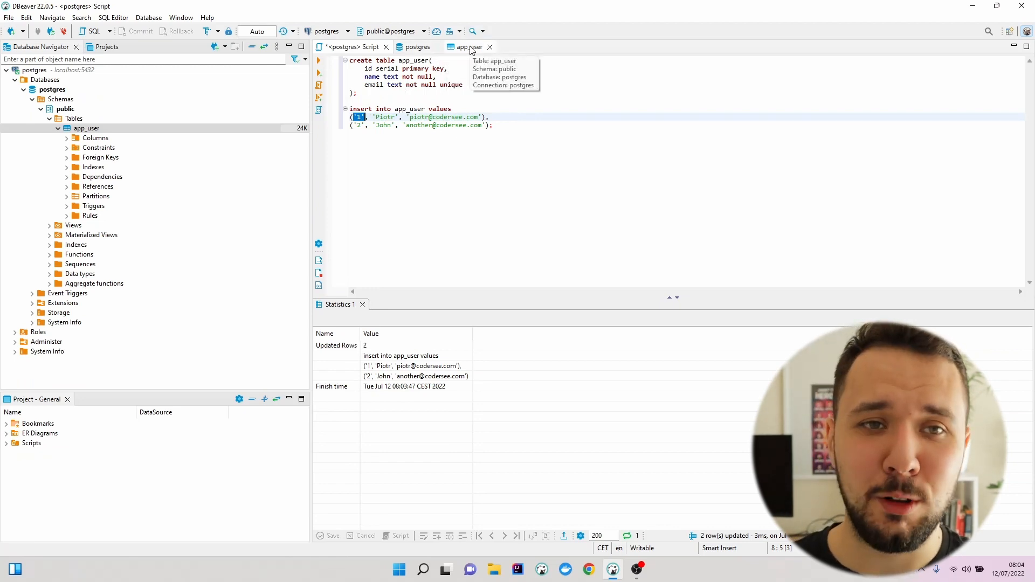
click(469, 47)
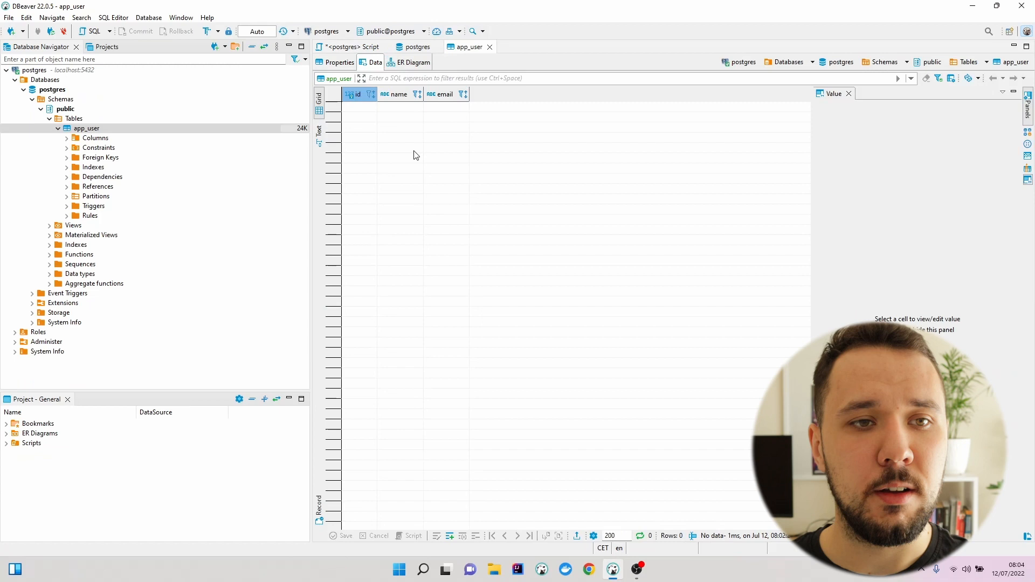